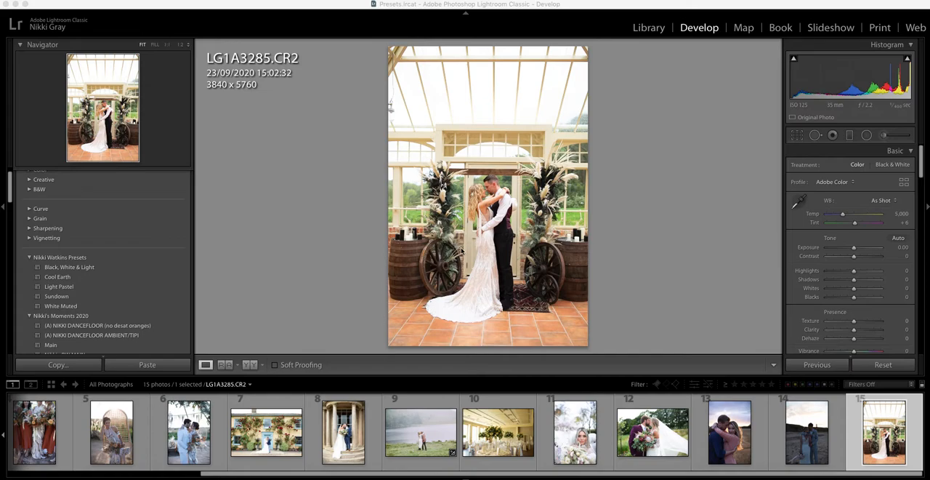
mouse_move(573, 256)
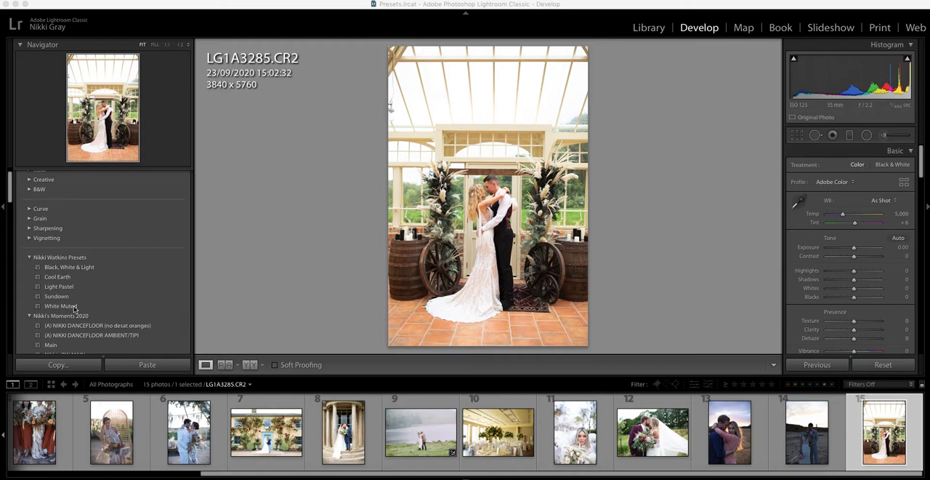
- Apply the White Muted preset to the couple-under-the-arch wedding photo
left_click(61, 305)
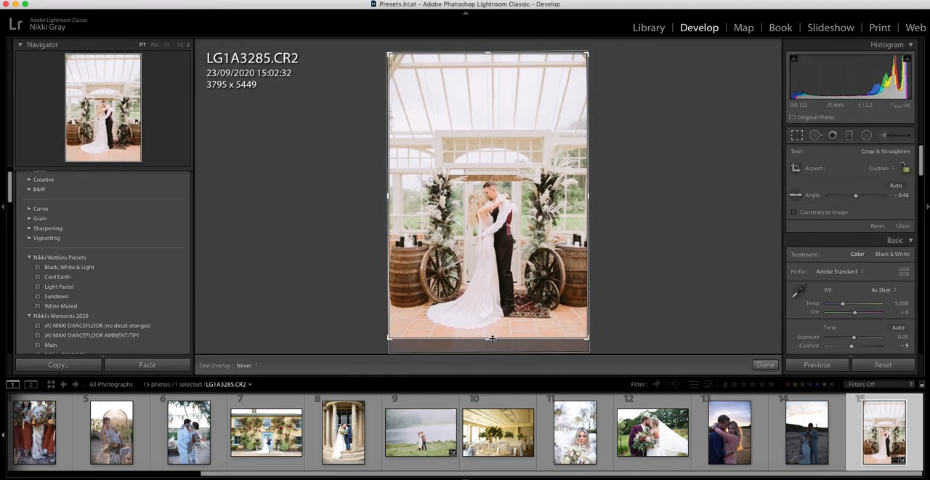
- Commit the crop and nudge the photo's exposure slightly down
left_click(765, 365)
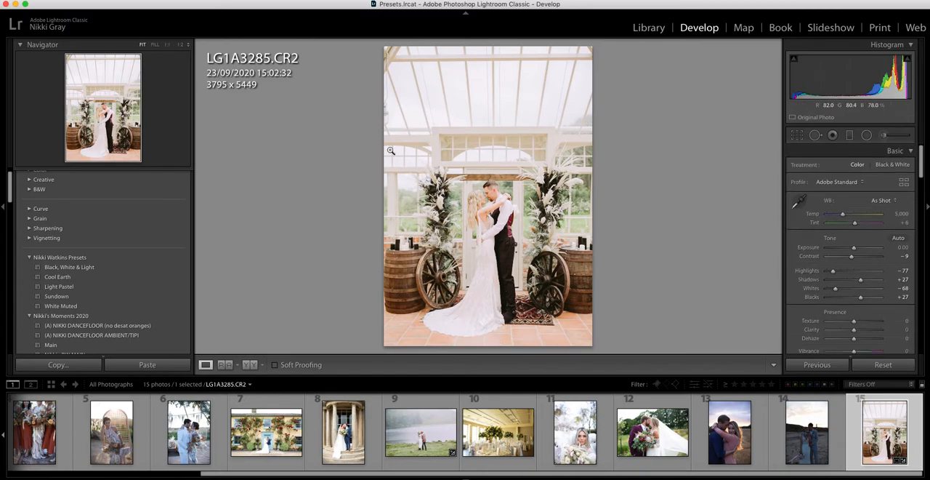
mouse_move(508, 224)
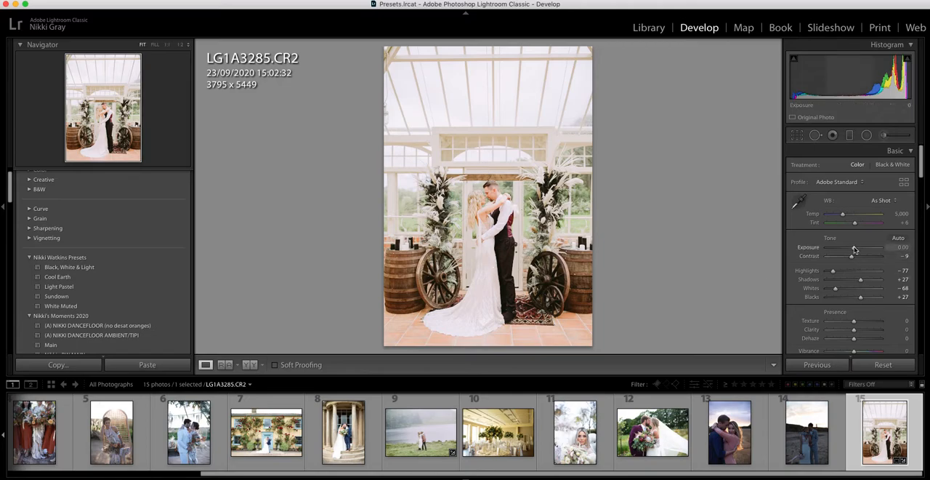
left_click_drag(856, 247, 852, 247)
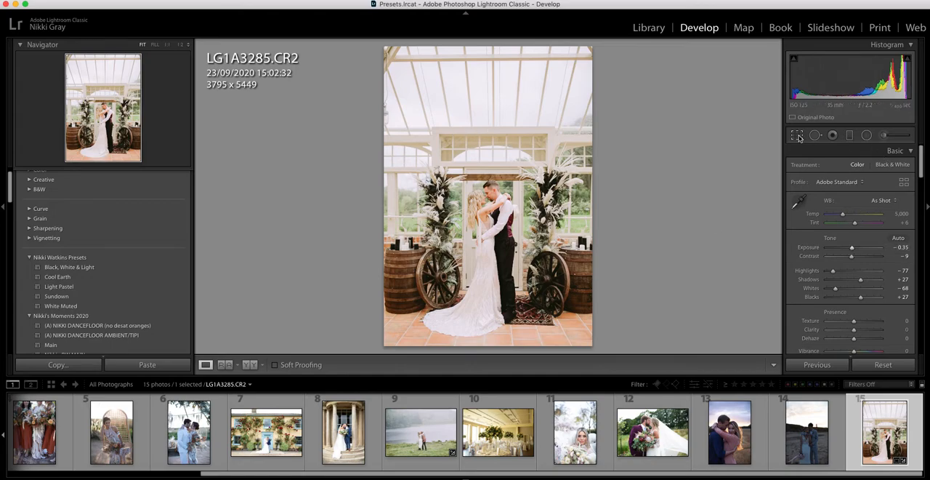
- Re-crop the wedding photo tighter around the couple, to 3692 × 5187 pixels
left_click(797, 135)
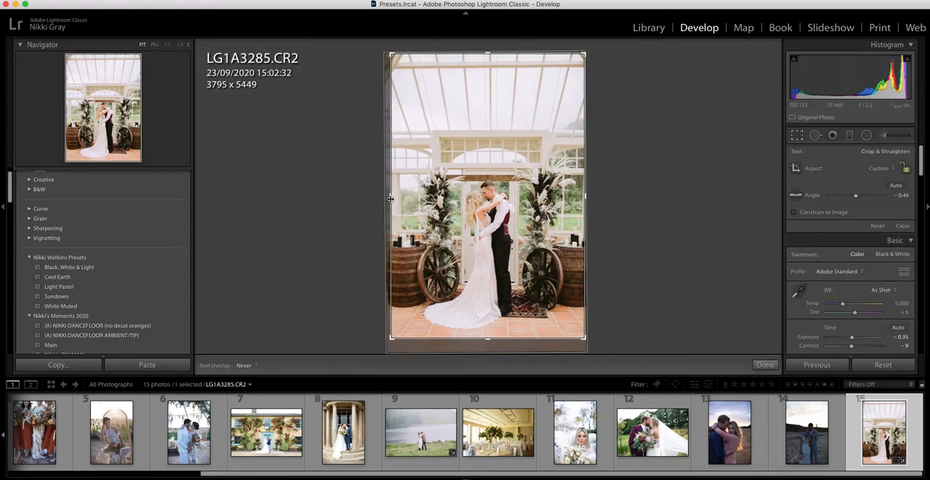
left_click_drag(487, 52, 486, 64)
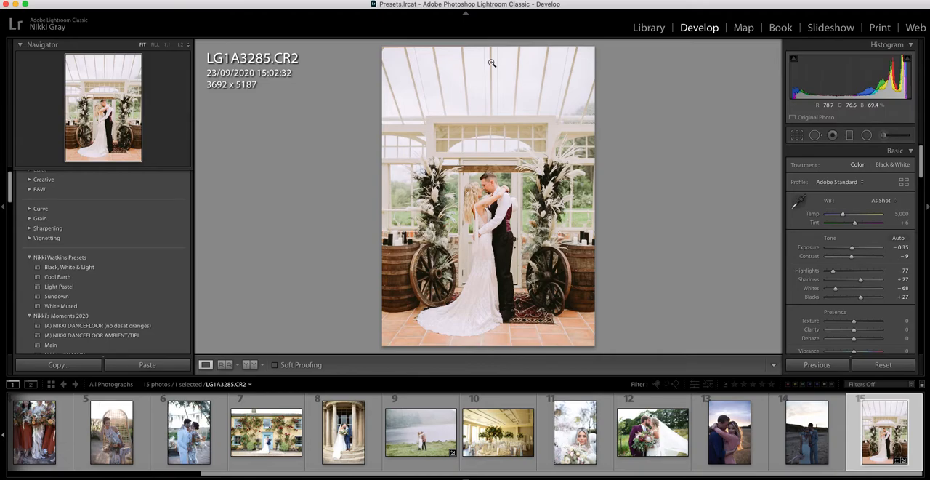
mouse_move(492, 145)
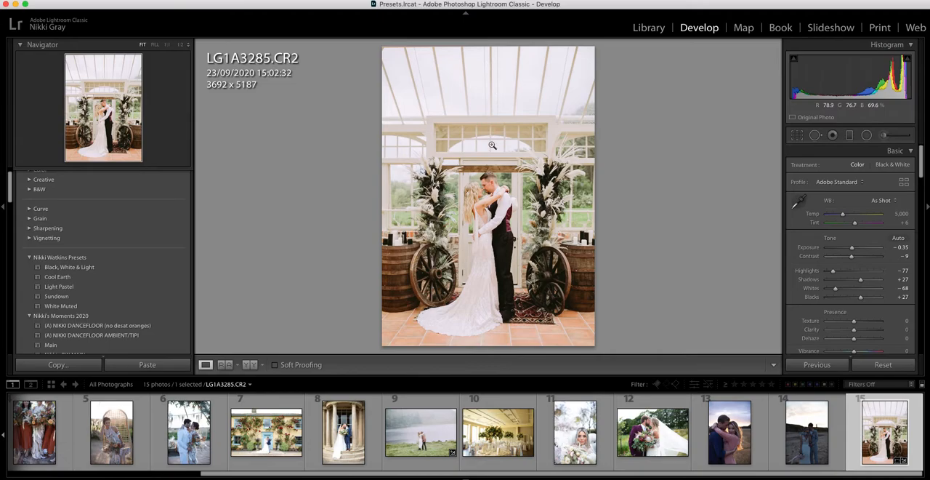
left_click(493, 145)
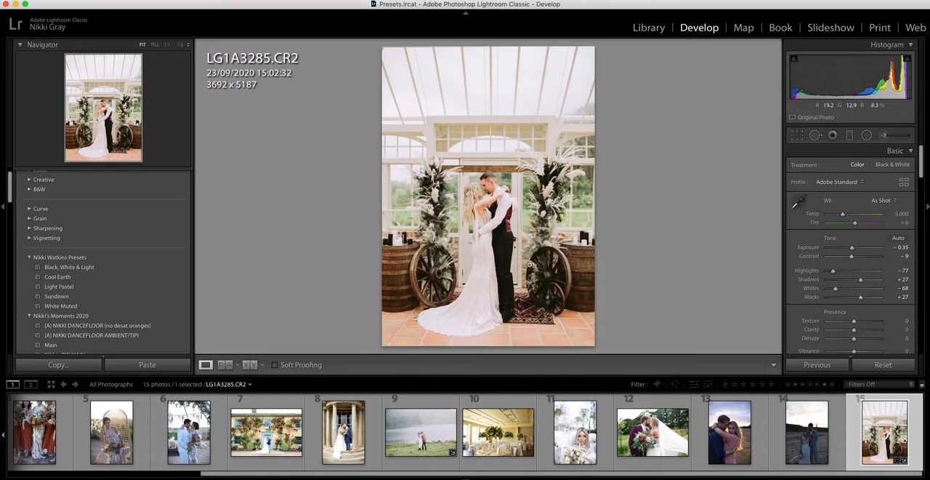
mouse_move(581, 239)
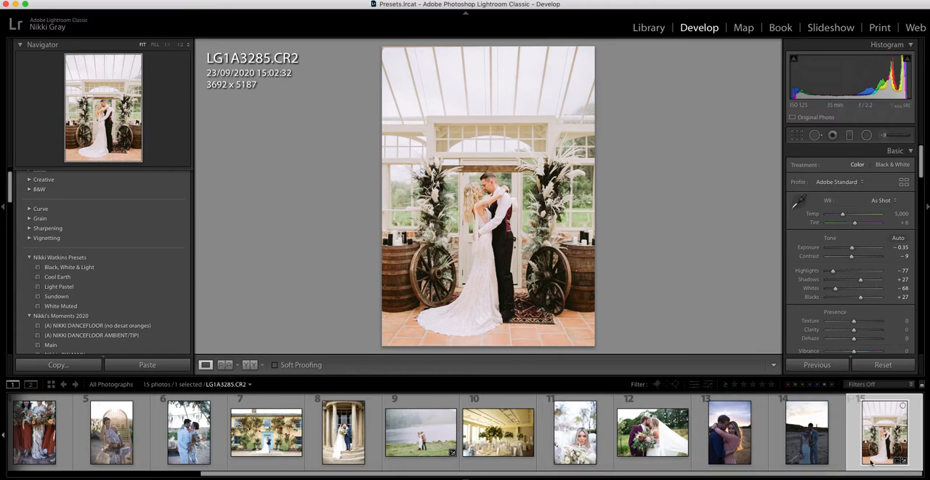
mouse_move(465, 137)
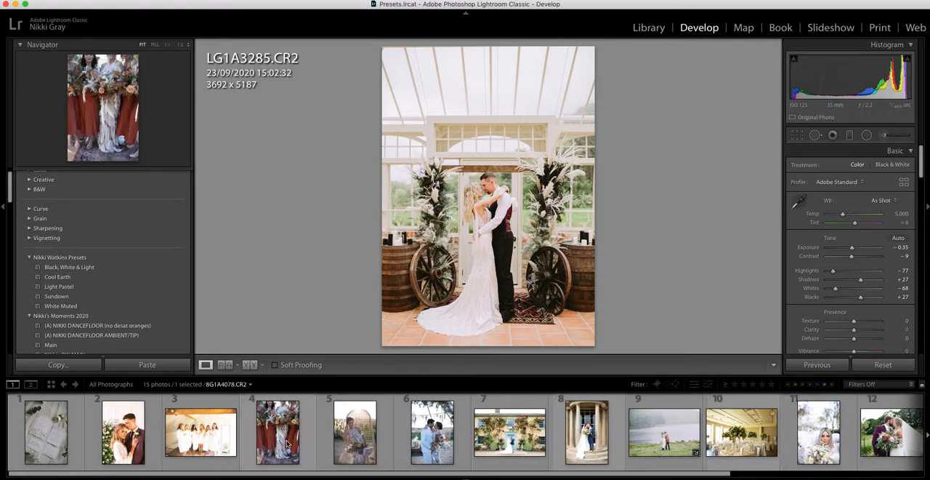
- Switch to the bridesmaids photo and give it the White Muted preset
left_click(276, 431)
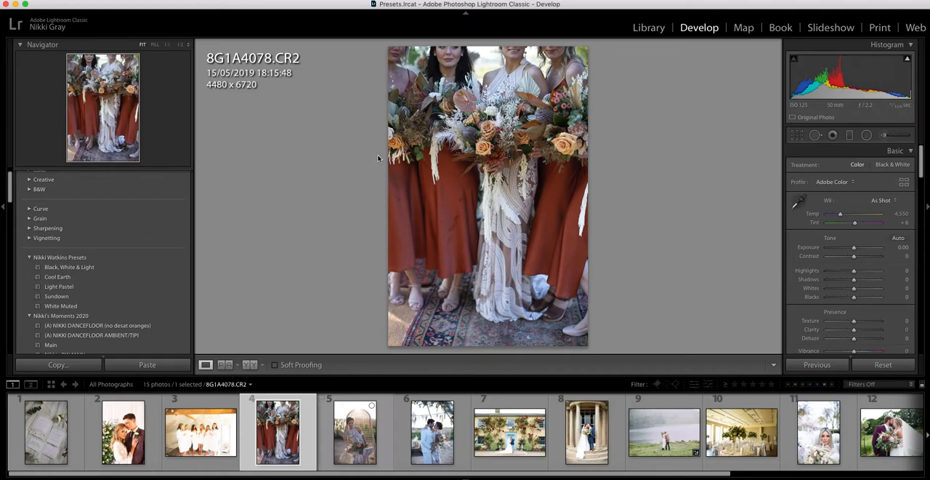
mouse_move(101, 303)
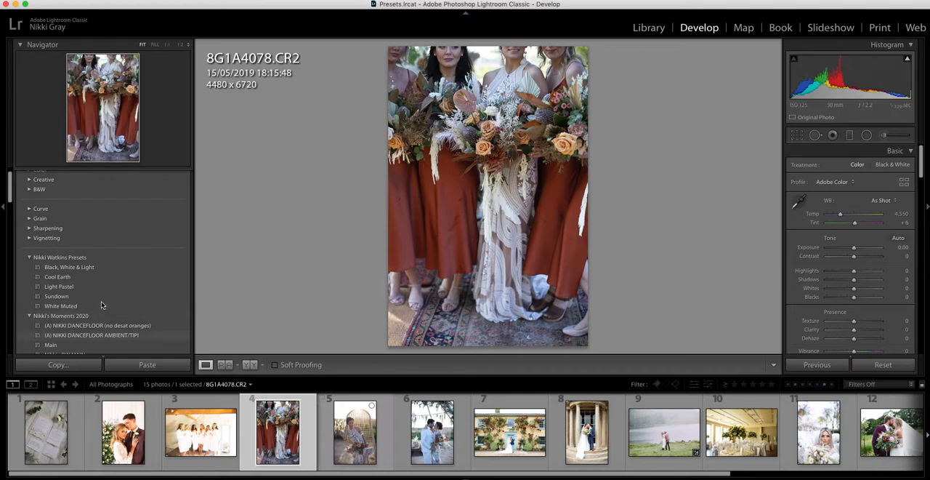
left_click(61, 307)
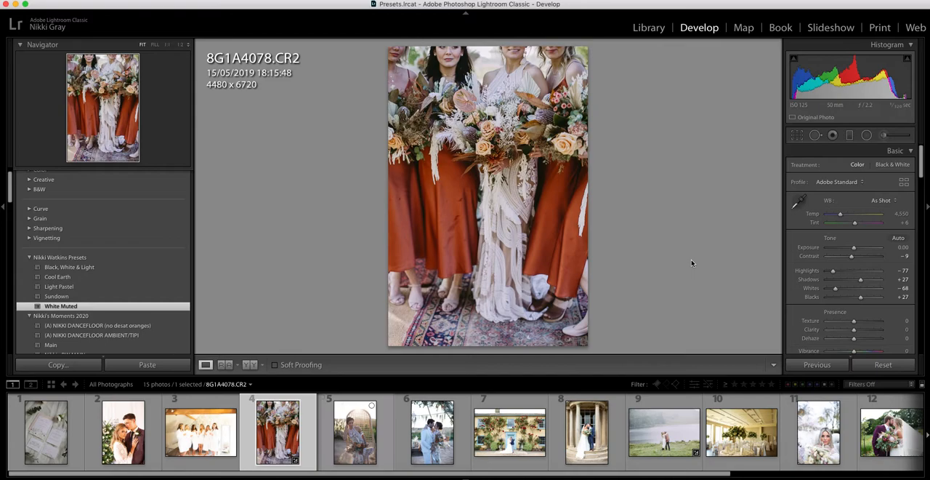
mouse_move(633, 240)
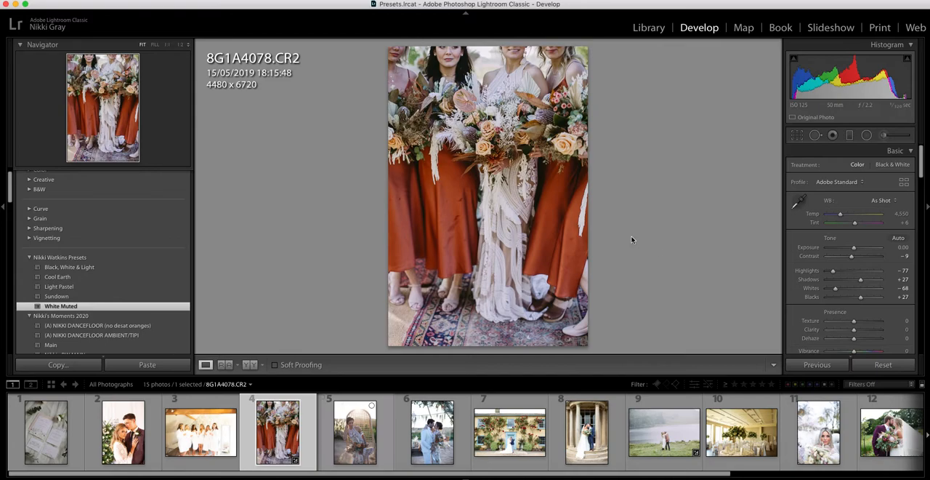
mouse_move(459, 209)
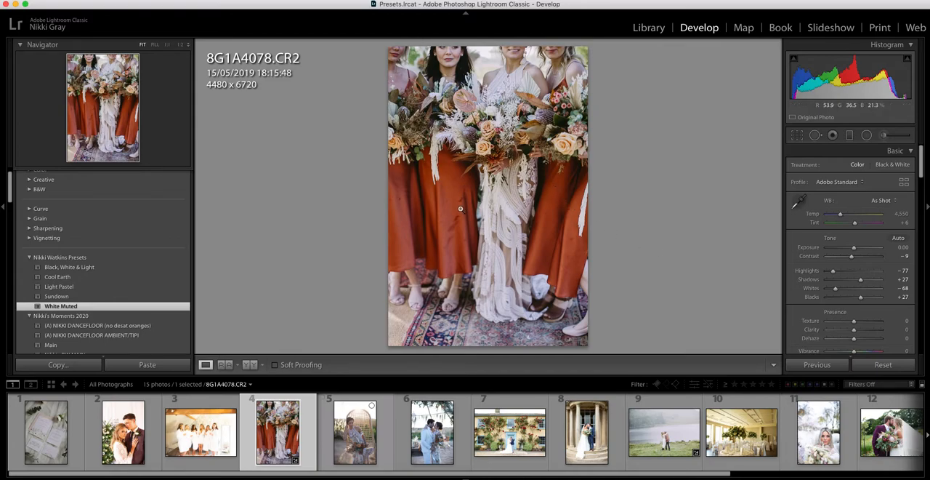
mouse_move(836, 288)
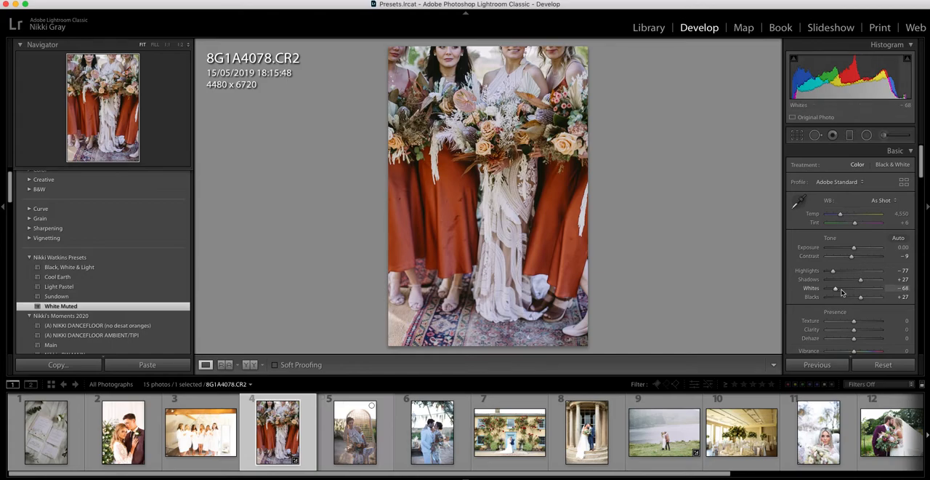
mouse_move(843, 292)
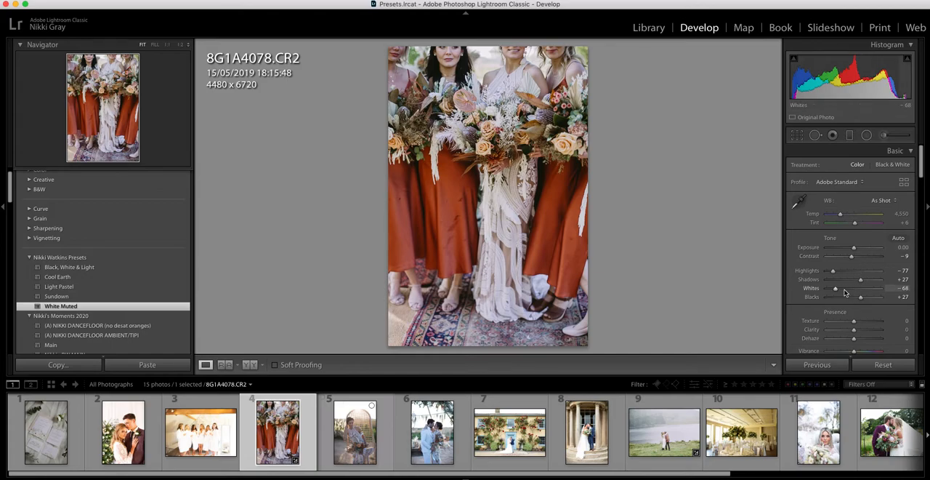
- Adjust the bridesmaids photo's whites and settle on a custom colour temperature
left_click_drag(836, 288, 864, 288)
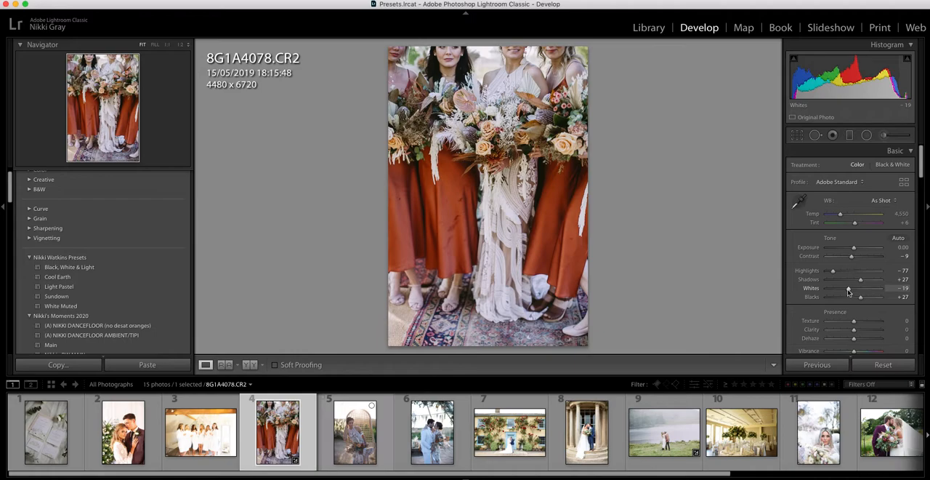
left_click_drag(840, 212, 840, 212)
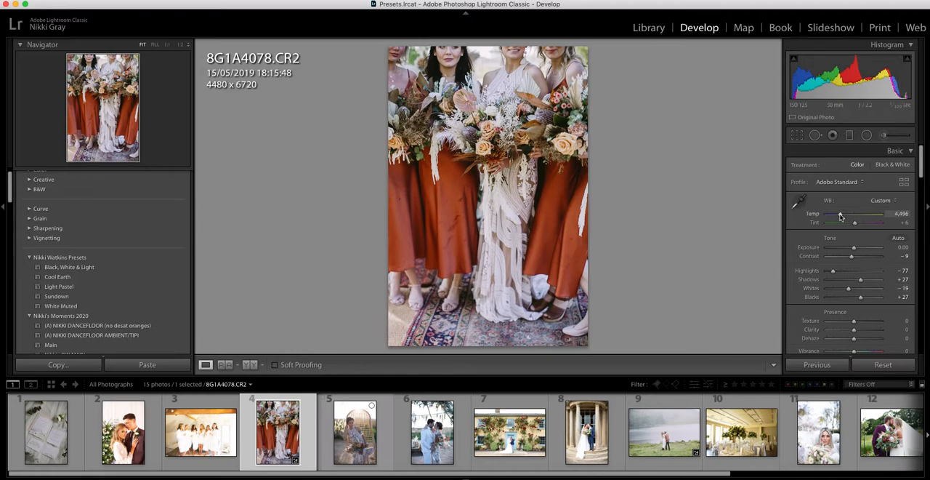
left_click_drag(857, 214, 840, 214)
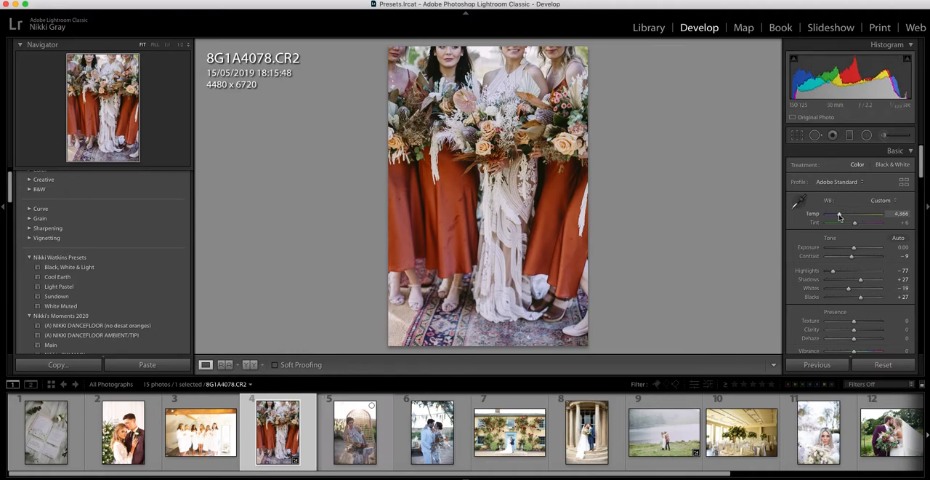
left_click_drag(857, 222, 837, 213)
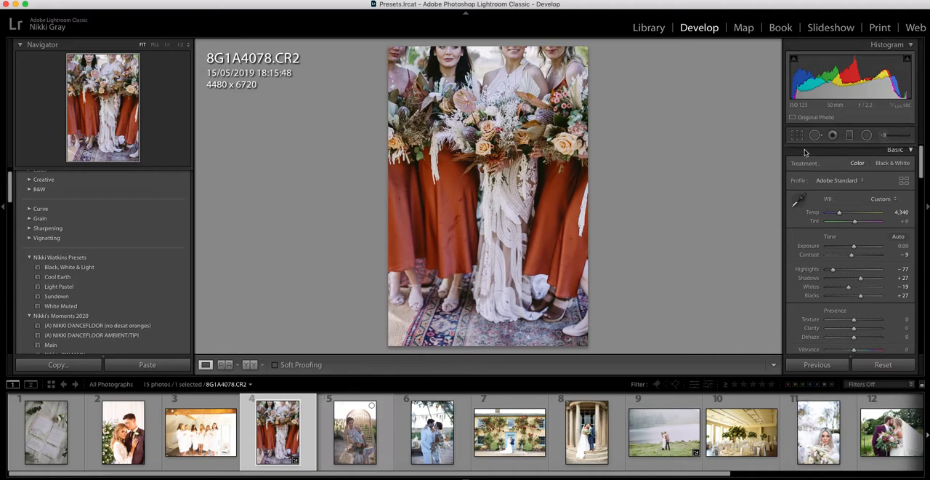
- Crop the bridesmaids photo to 4480 × 6530 and start healing a dress blemish
left_click(796, 136)
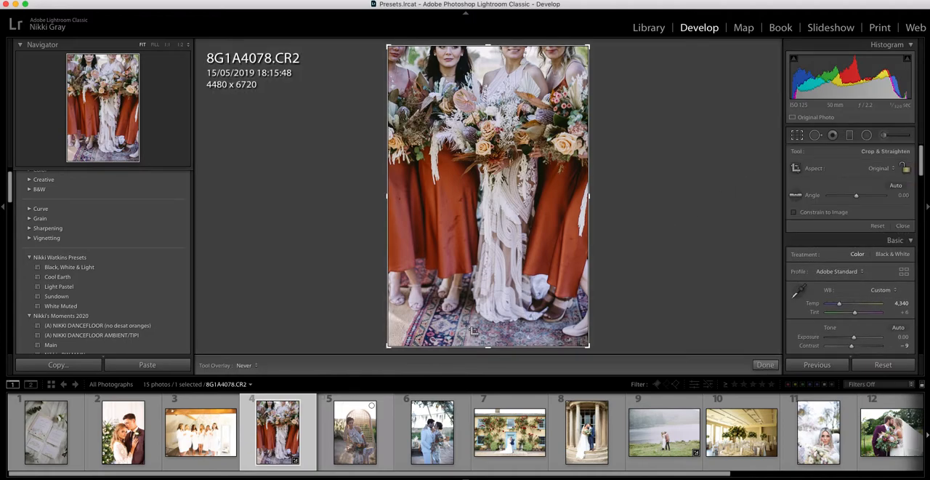
left_click_drag(488, 348, 494, 340)
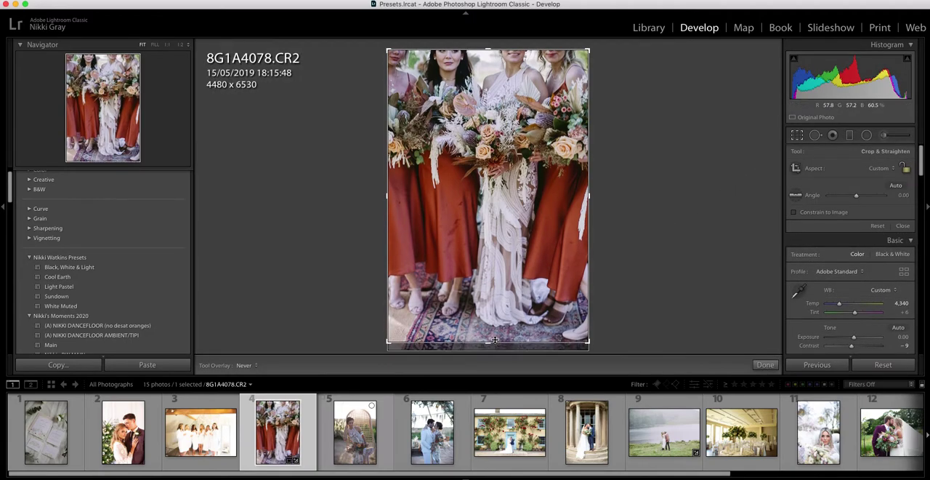
left_click(764, 365)
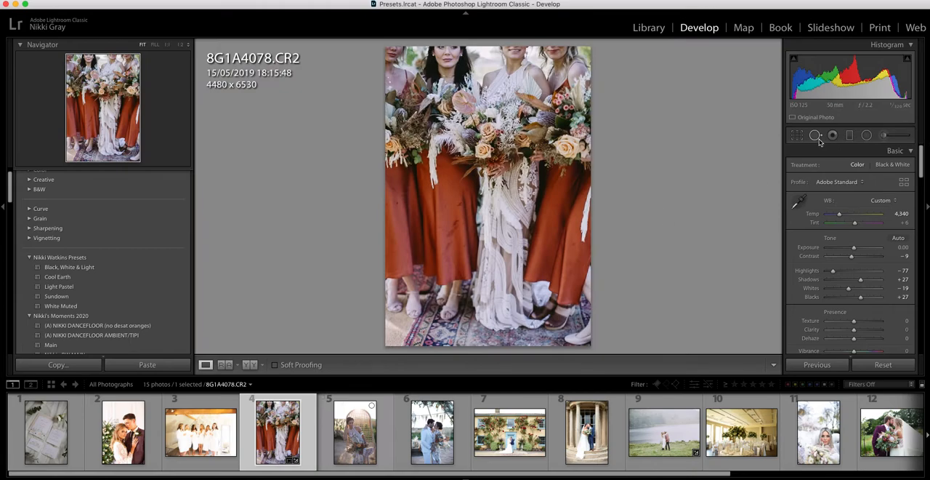
left_click(816, 135)
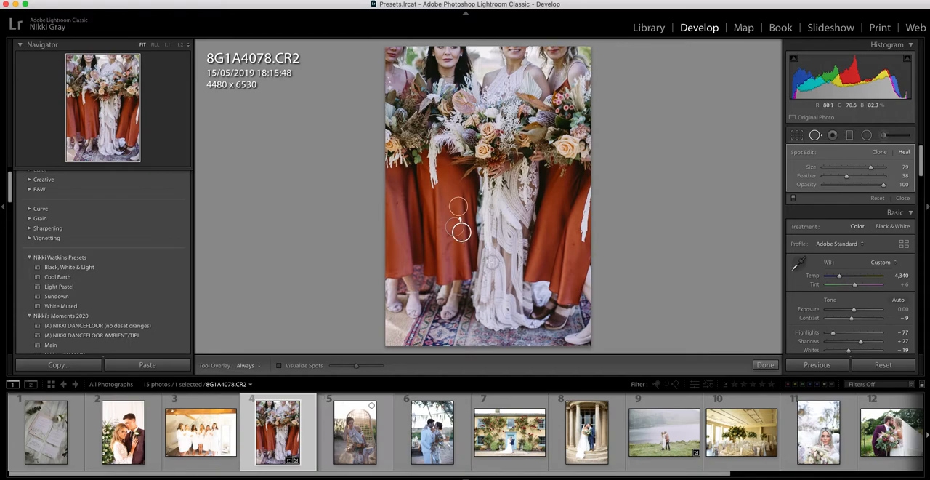
- Finish the healing spot on the orange dress and adjust the photo's blacks
left_click(796, 135)
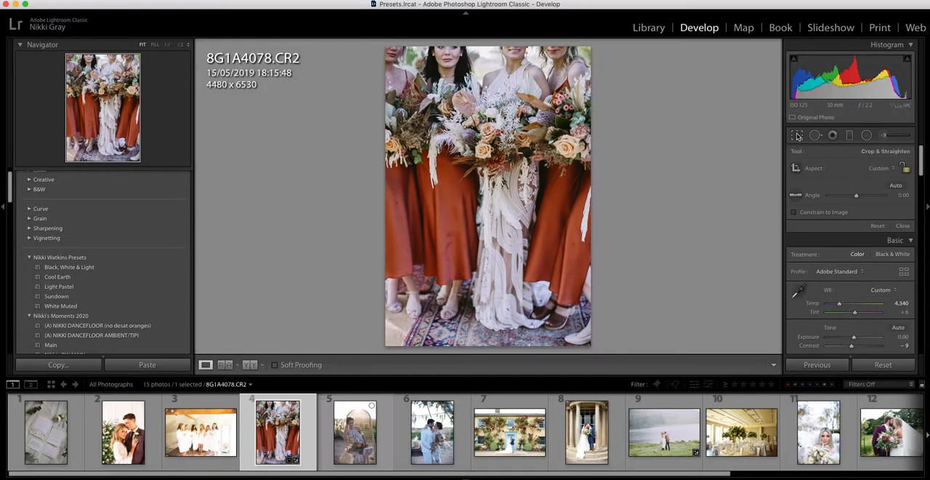
left_click(815, 135)
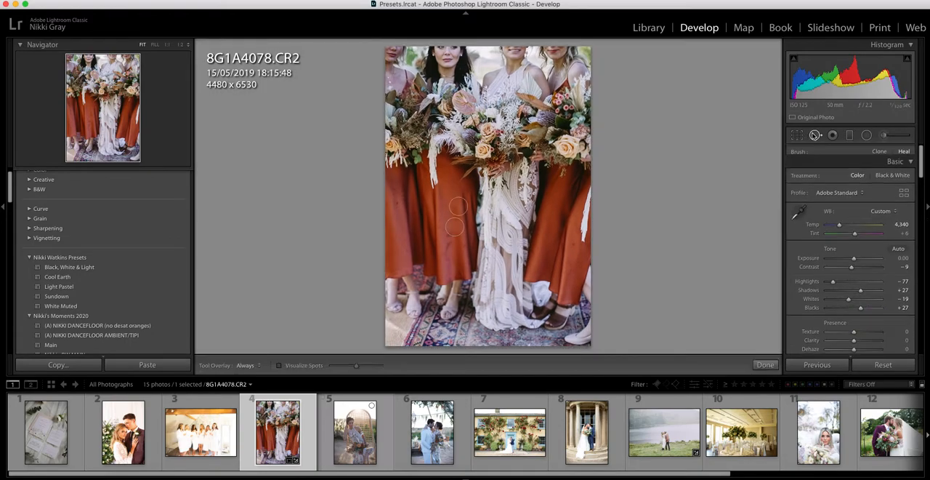
left_click(815, 133)
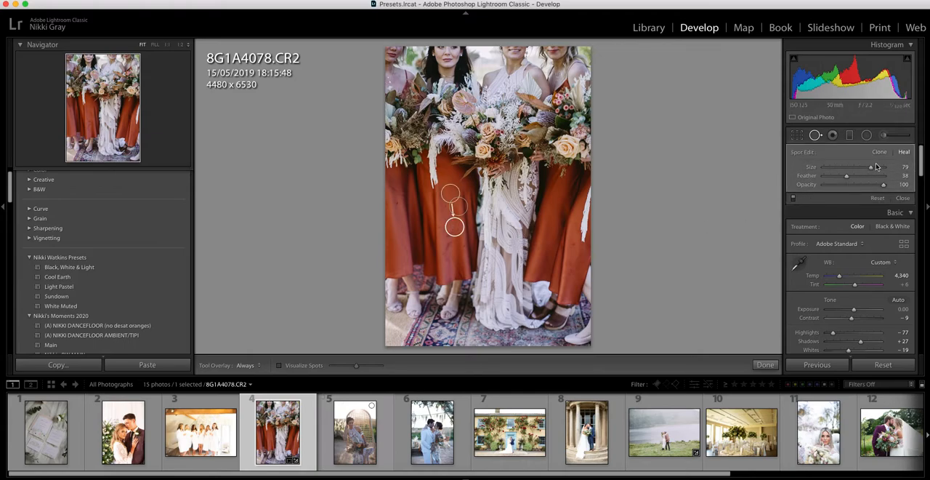
left_click_drag(846, 175, 840, 176)
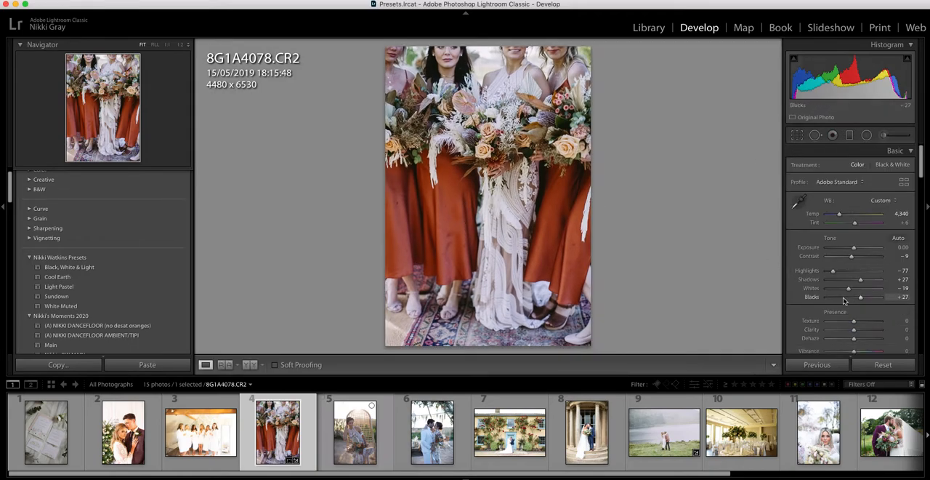
- Adjust the whites of the bridesmaids photo and reopen cropping
left_click_drag(849, 288, 855, 288)
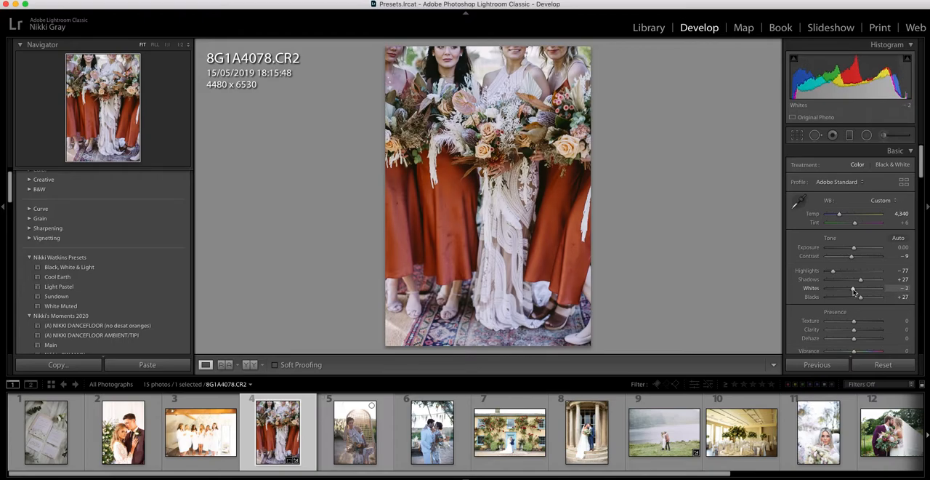
mouse_move(557, 255)
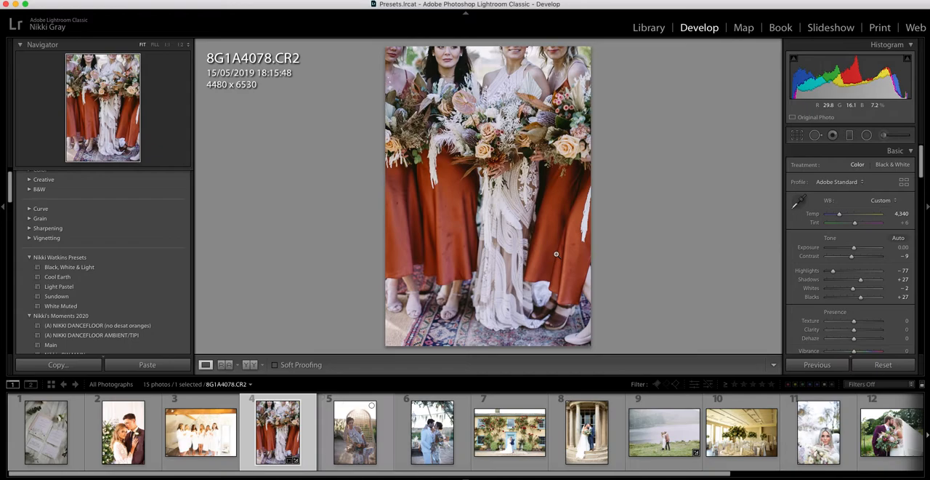
left_click(796, 135)
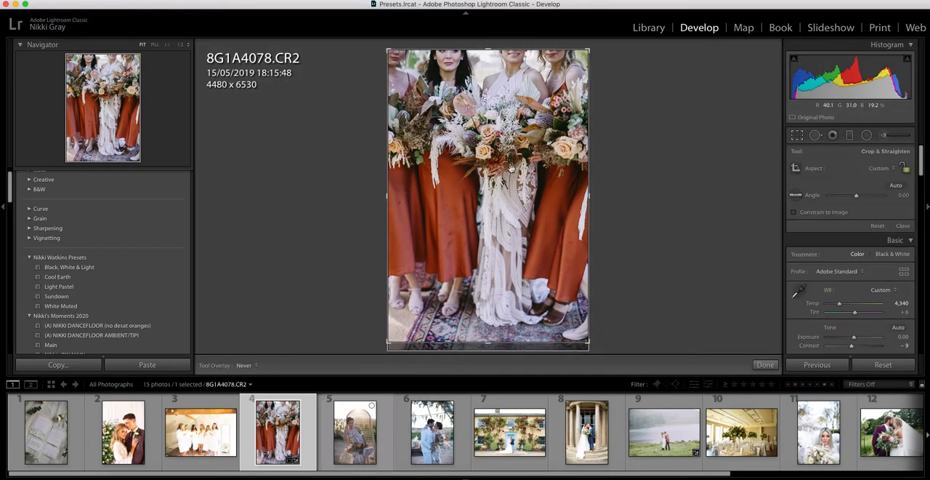
- Move to the robes photo, give it White Muted and lower its exposure
left_click(765, 363)
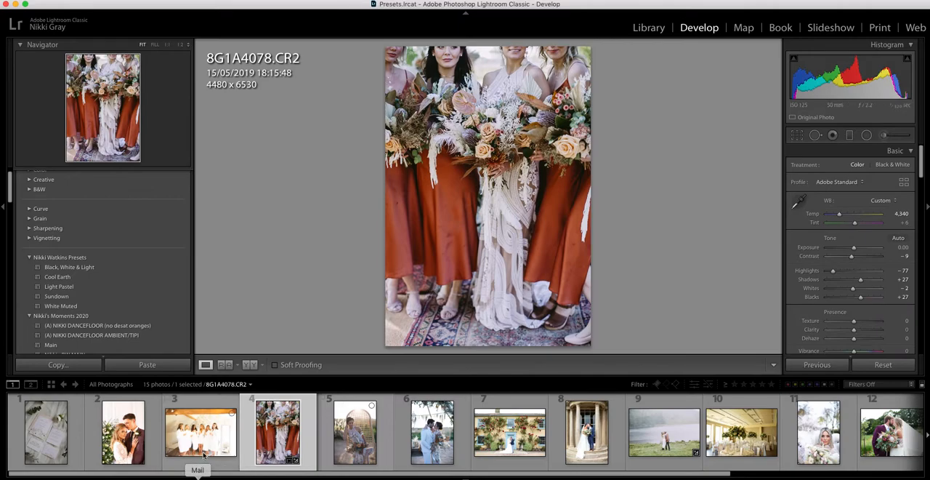
left_click(201, 432)
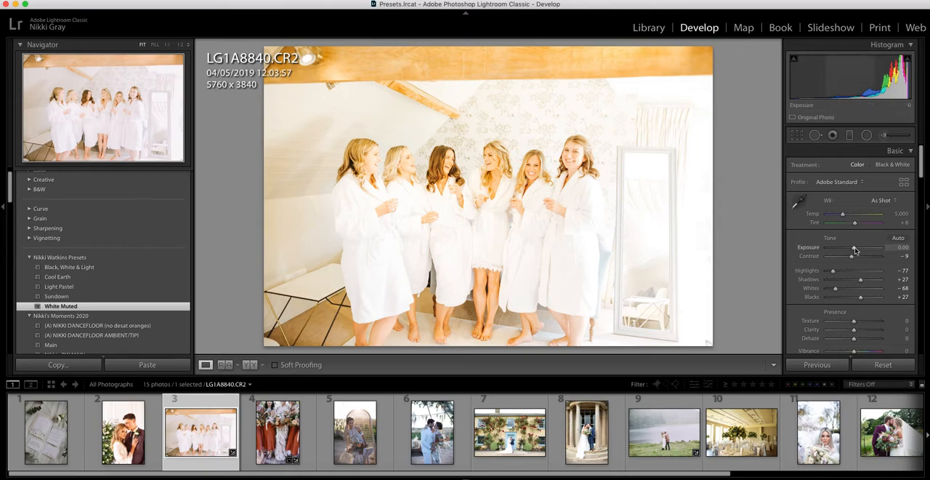
left_click_drag(855, 250, 850, 250)
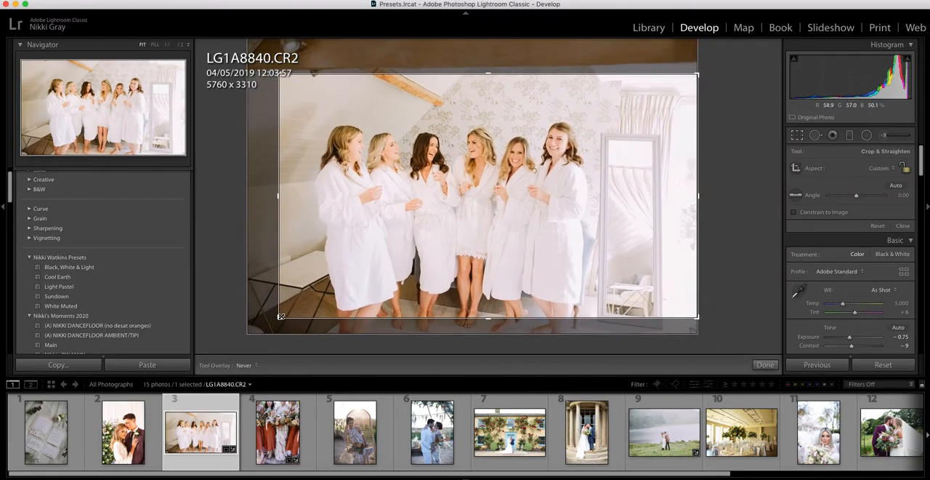
- Crop the robes photo tighter and straighter around the group, to 4191 × 2675 pixels
left_click_drag(695, 196, 667, 196)
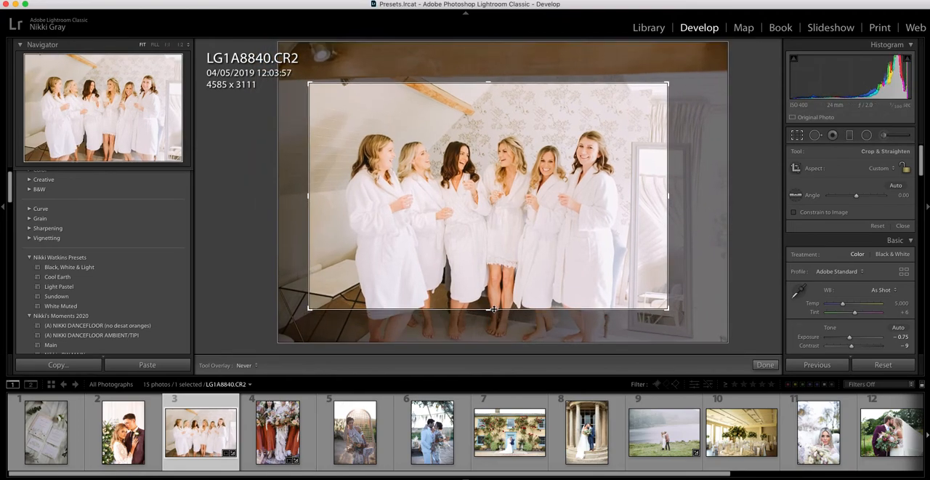
left_click_drag(494, 311, 668, 307)
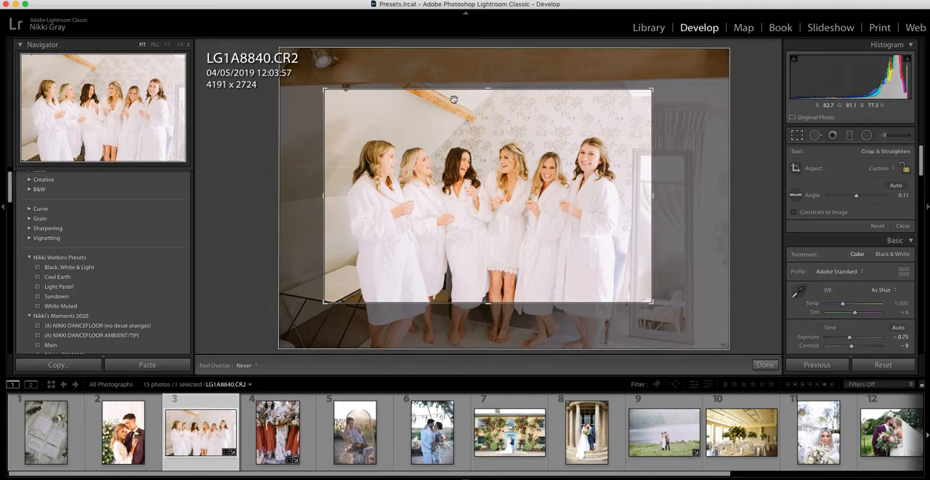
left_click_drag(489, 90, 488, 94)
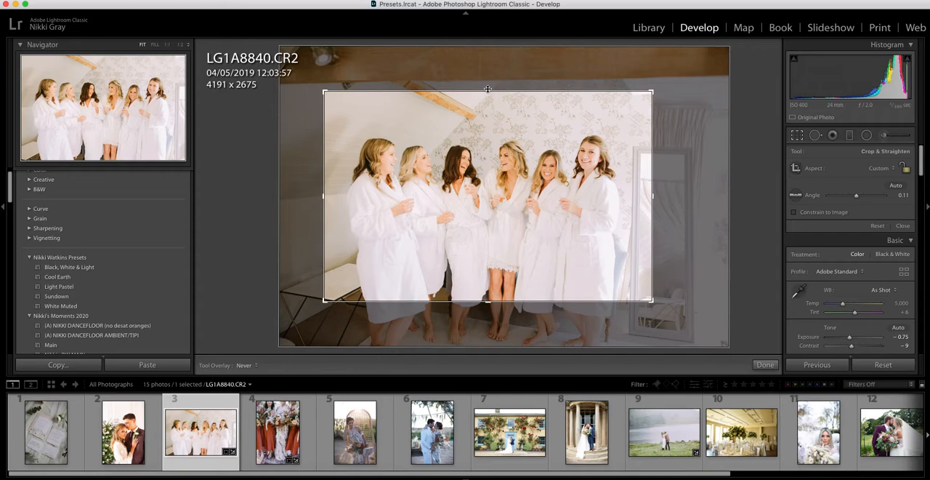
left_click(764, 363)
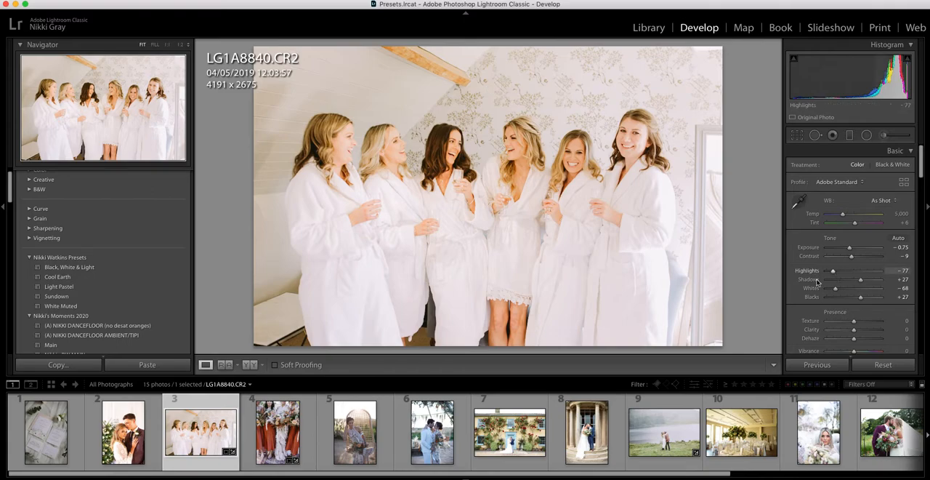
- Lower the highlights and pull down the Lights region of the tone curve
left_click_drag(852, 252, 849, 252)
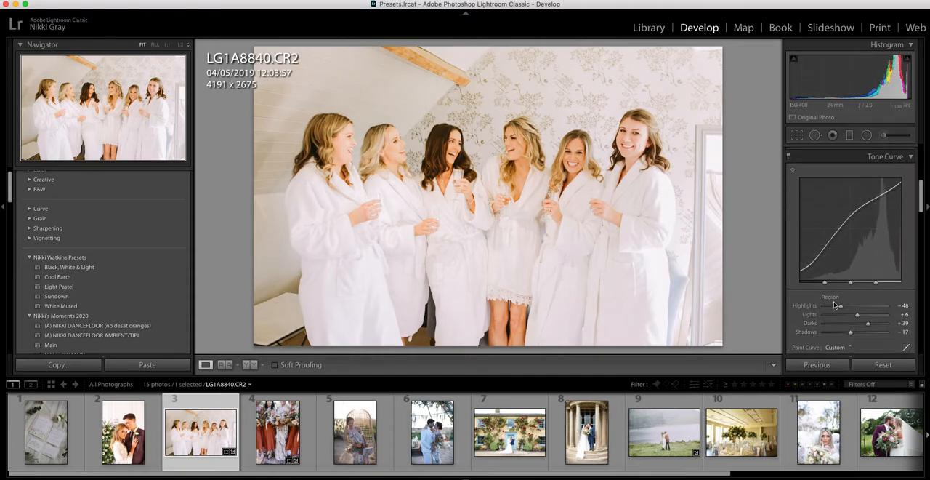
left_click_drag(854, 305, 835, 305)
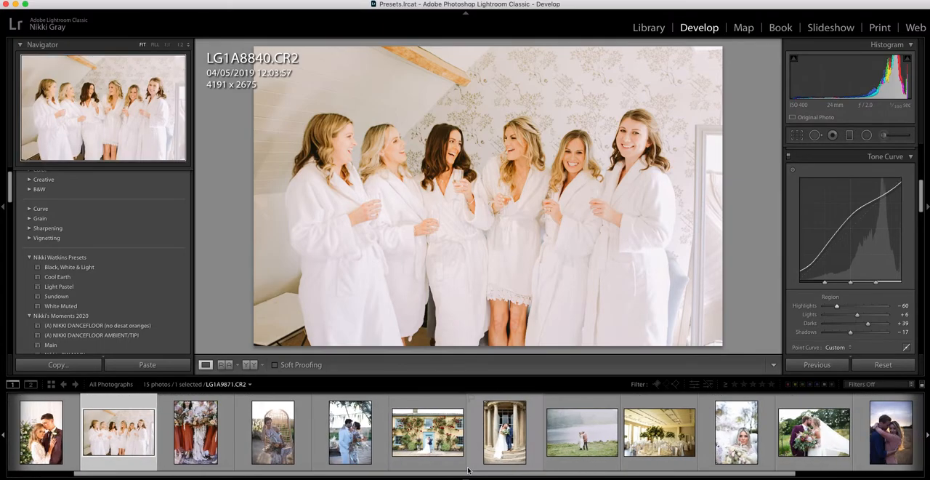
- Select the reception hall photo in the filmstrip and give it the White Muted preset
left_click(506, 432)
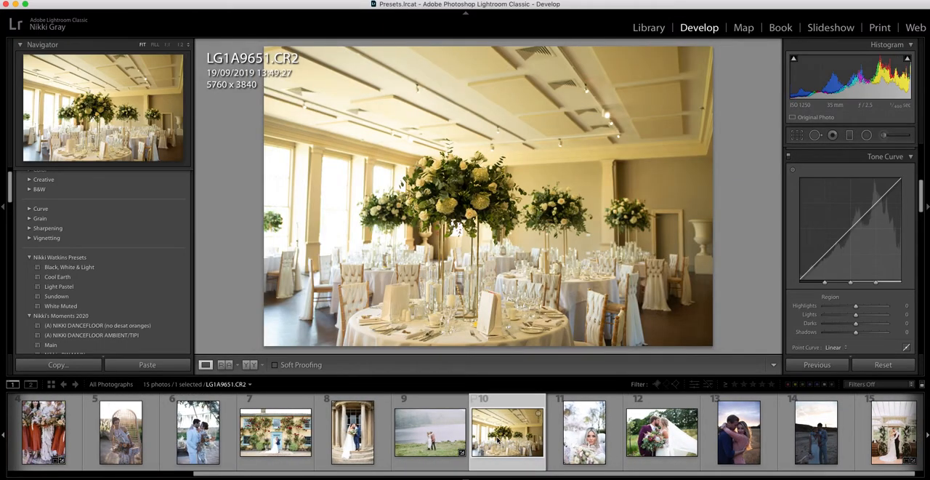
mouse_move(507, 433)
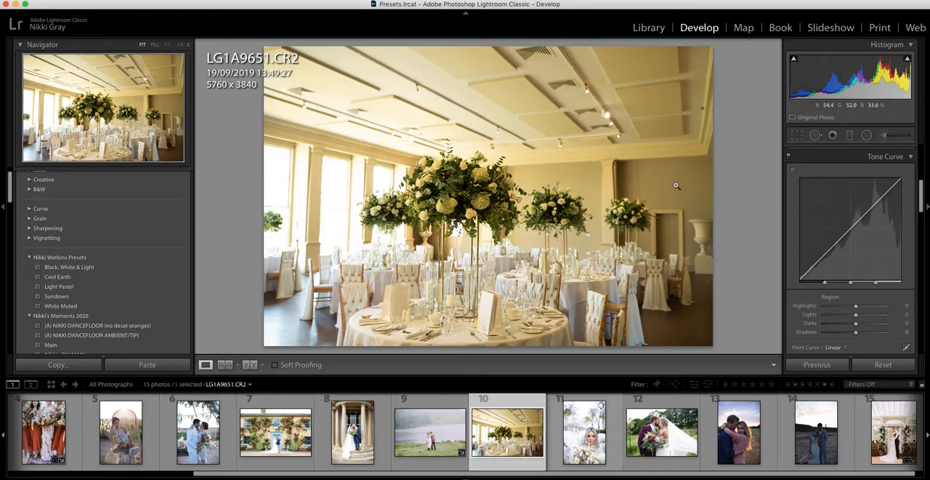
mouse_move(672, 183)
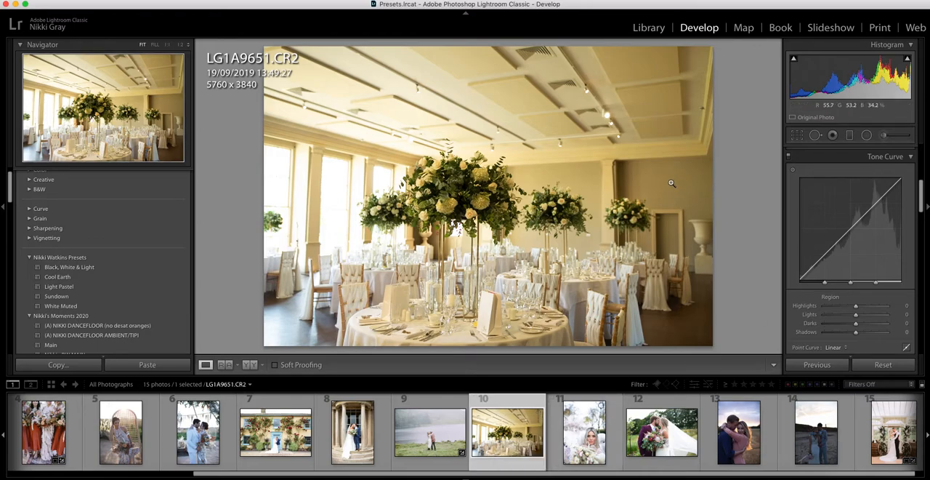
mouse_move(610, 177)
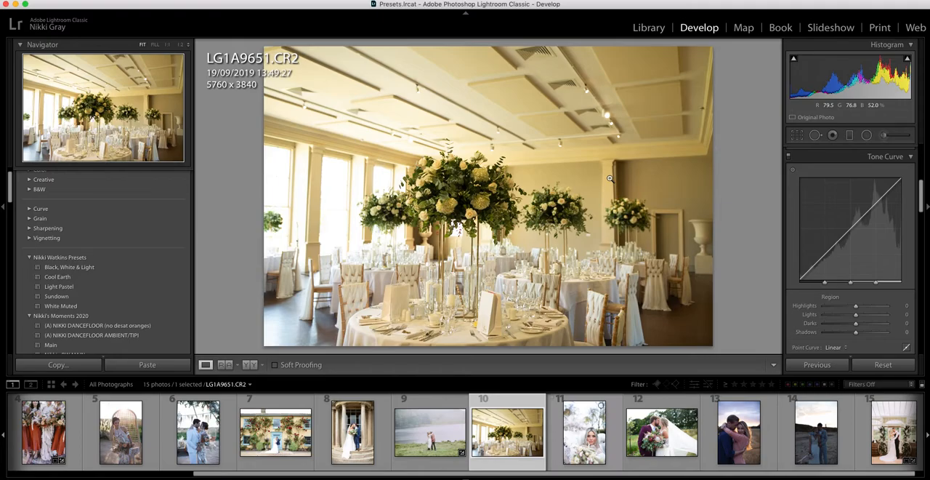
mouse_move(87, 308)
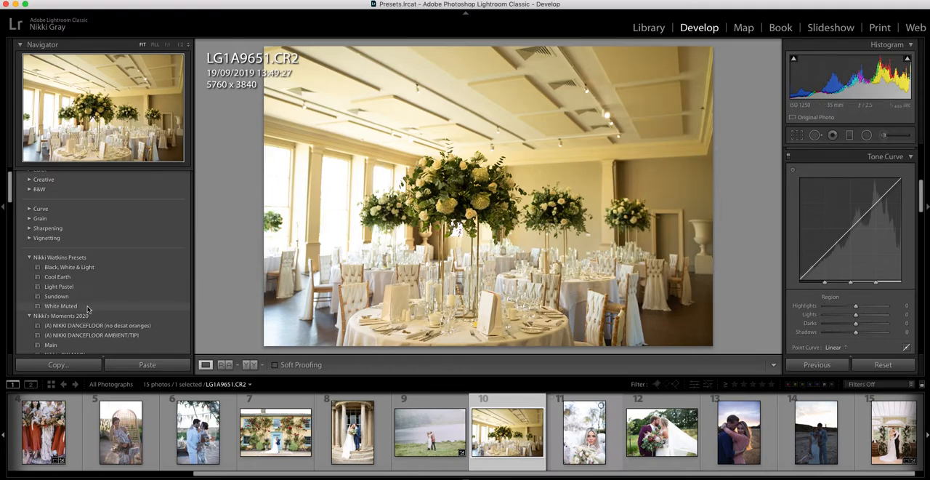
left_click(61, 305)
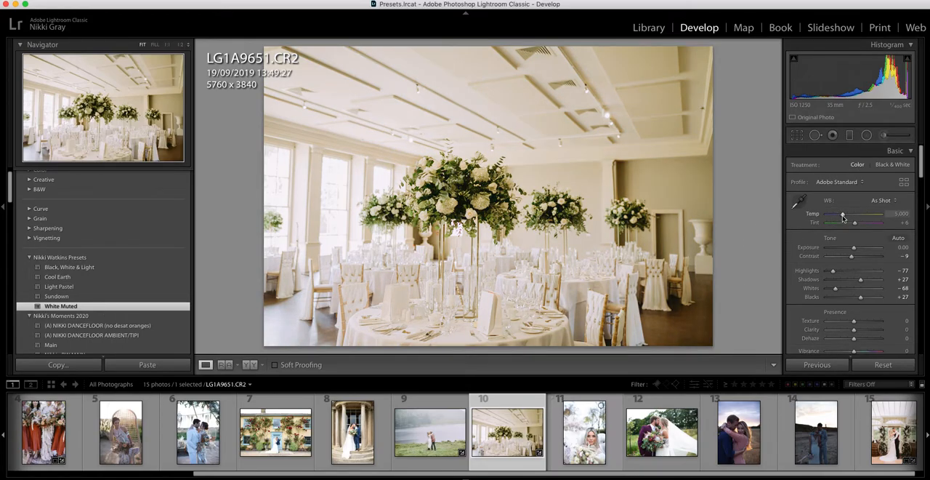
- Tweak the hall photo's temperature, whites and shadows, then begin a tighter crop
left_click_drag(854, 221, 842, 221)
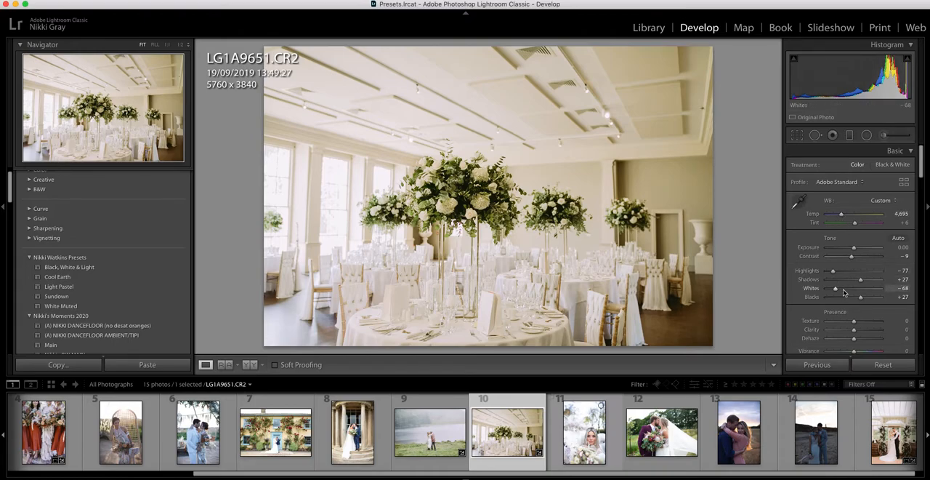
left_click_drag(835, 287, 842, 288)
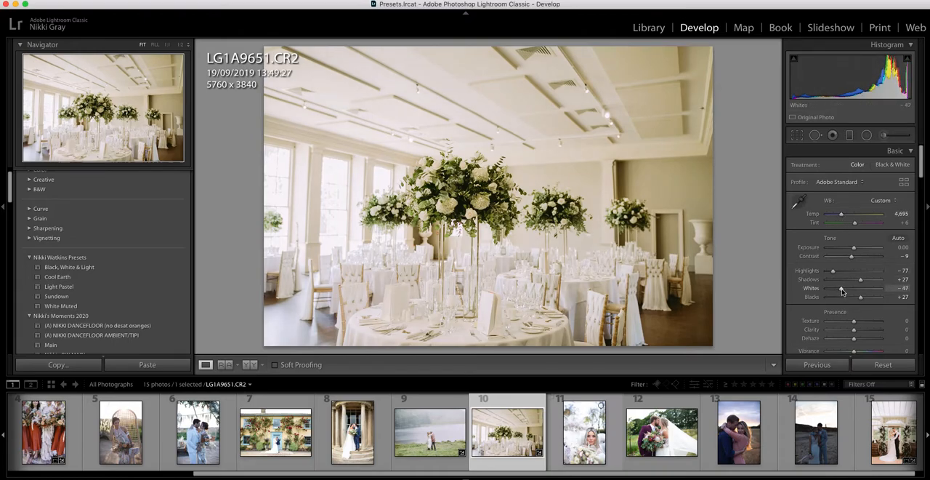
left_click_drag(861, 288, 864, 287)
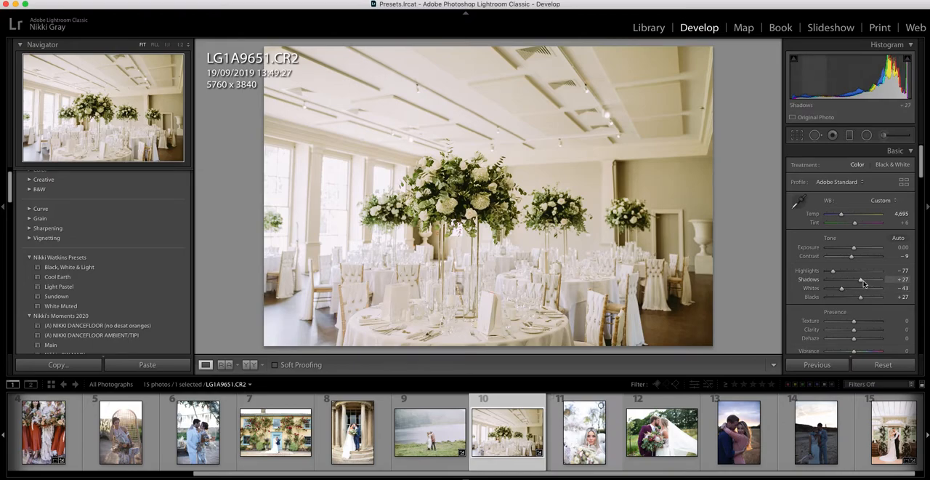
left_click_drag(856, 279, 872, 279)
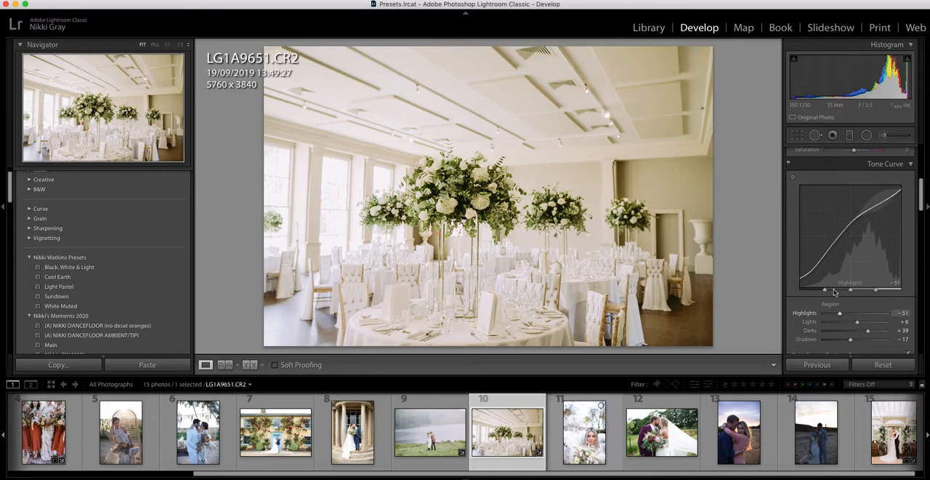
left_click(832, 135)
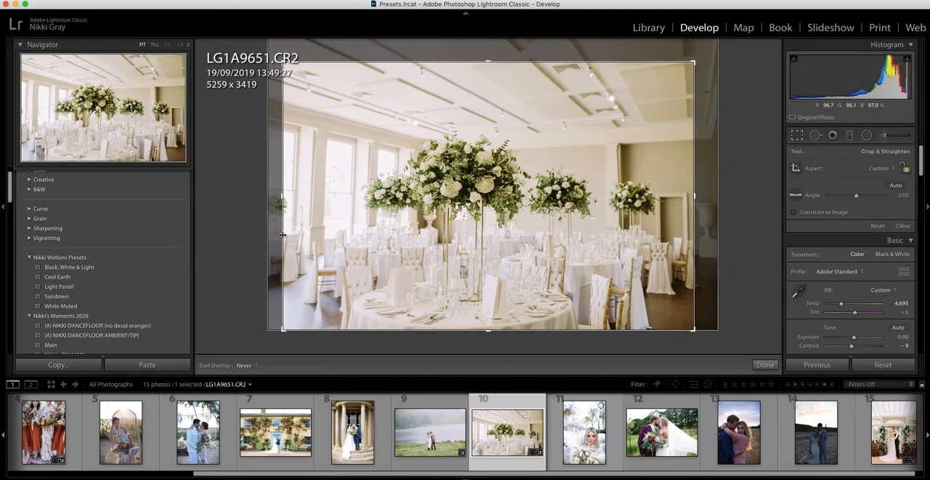
- Commit the hall photo's crop, compare it with the original, and switch to the lakeside couple photo
left_click(765, 363)
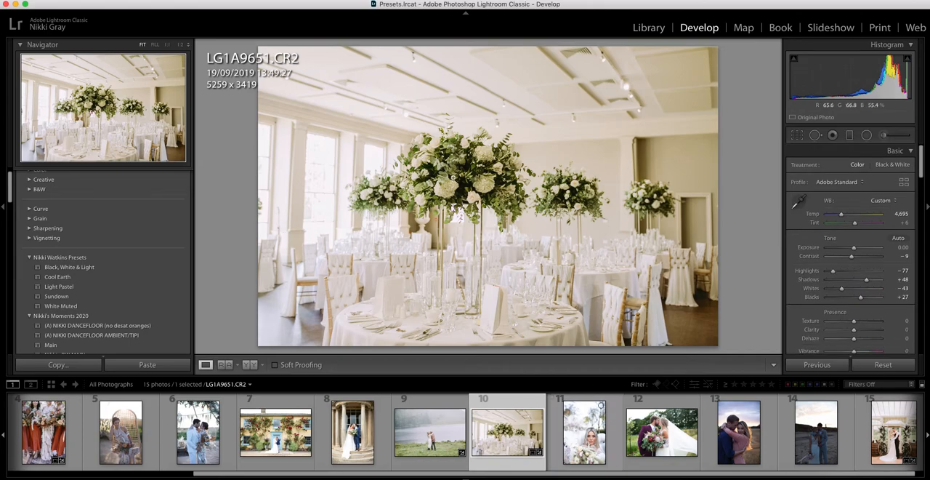
mouse_move(492, 282)
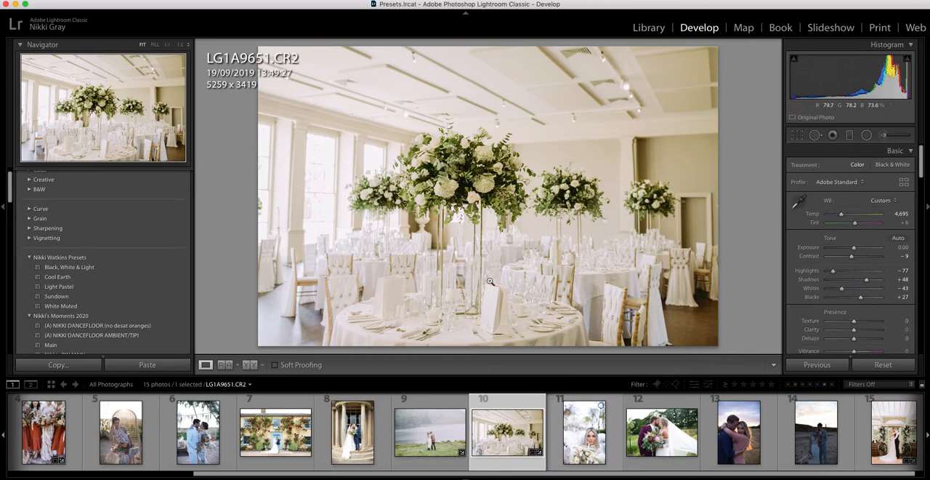
mouse_move(322, 233)
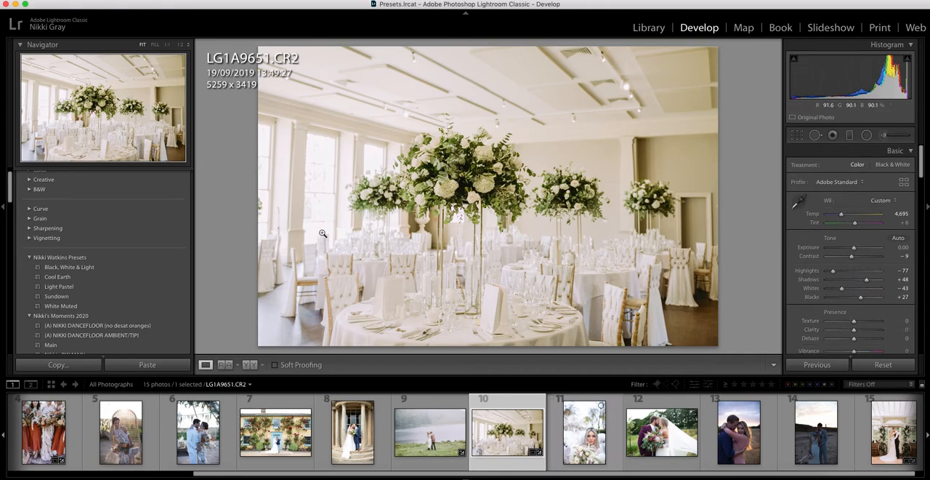
left_click(249, 363)
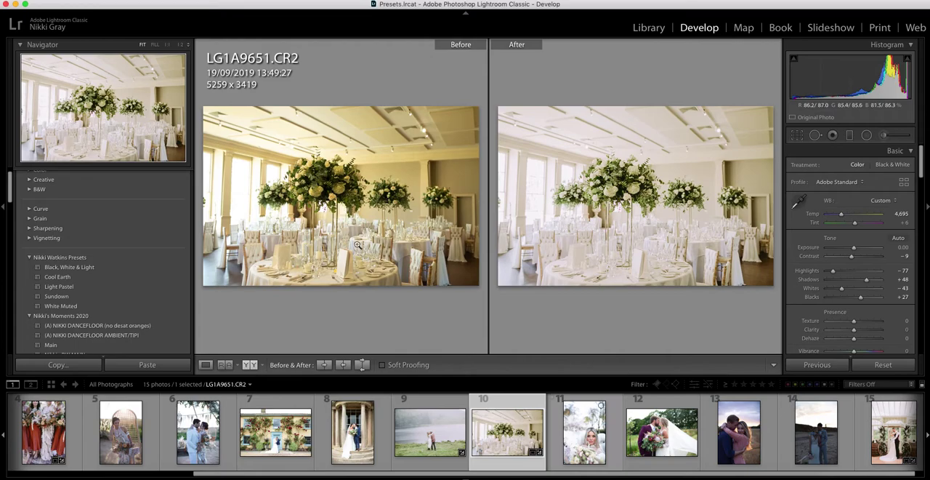
mouse_move(421, 208)
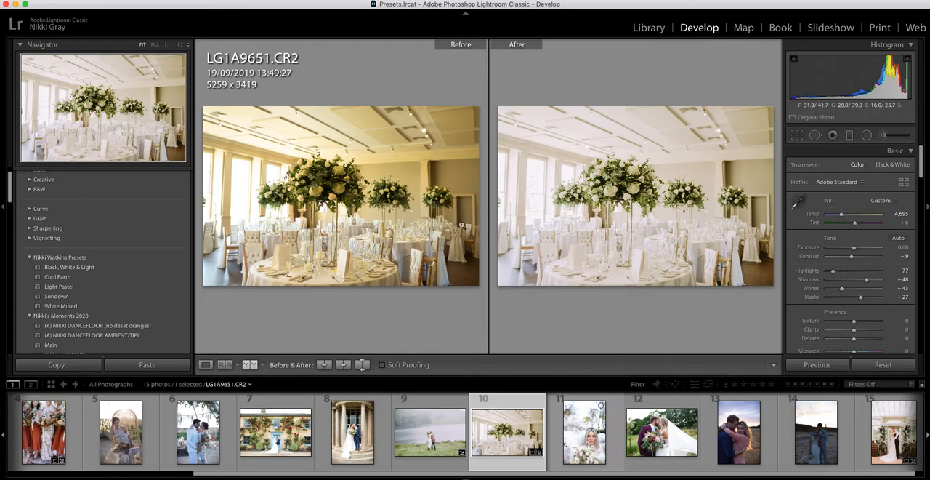
mouse_move(628, 240)
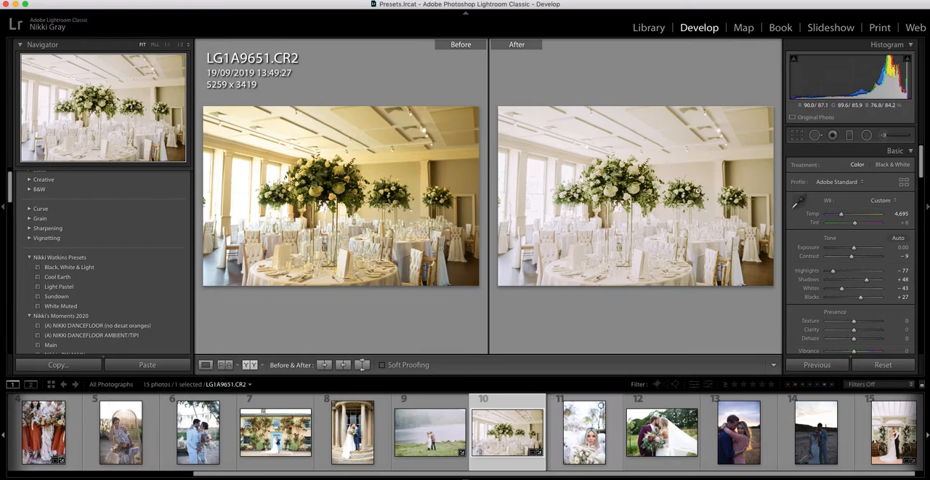
left_click(584, 431)
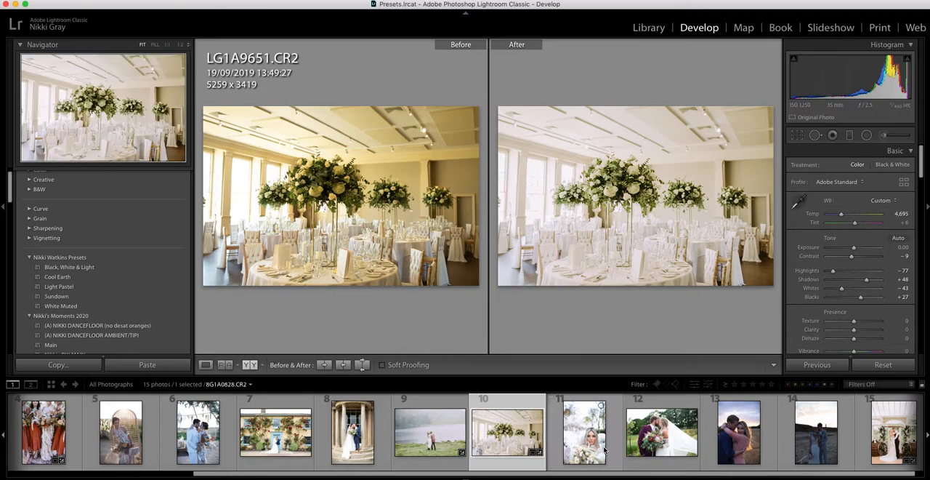
left_click(430, 432)
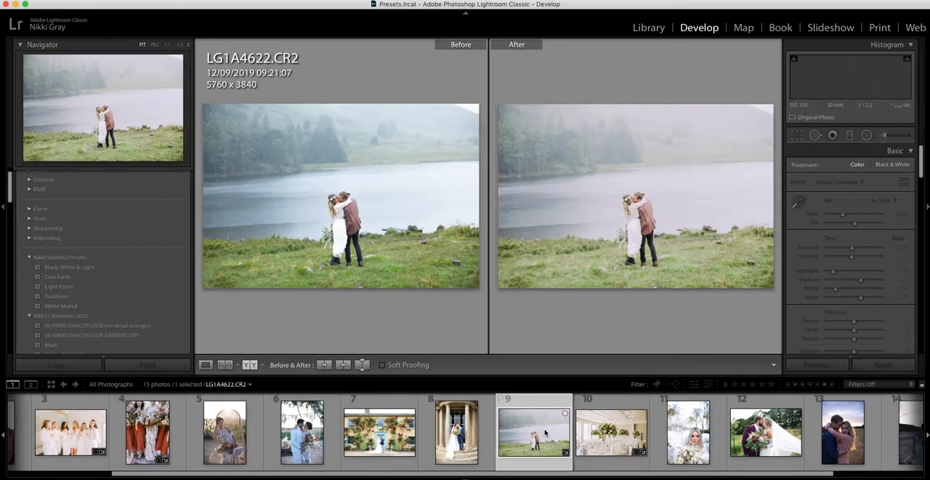
- Adjust the lakeside photo's exposure, whites and shadows and apply a first crop
left_click(206, 363)
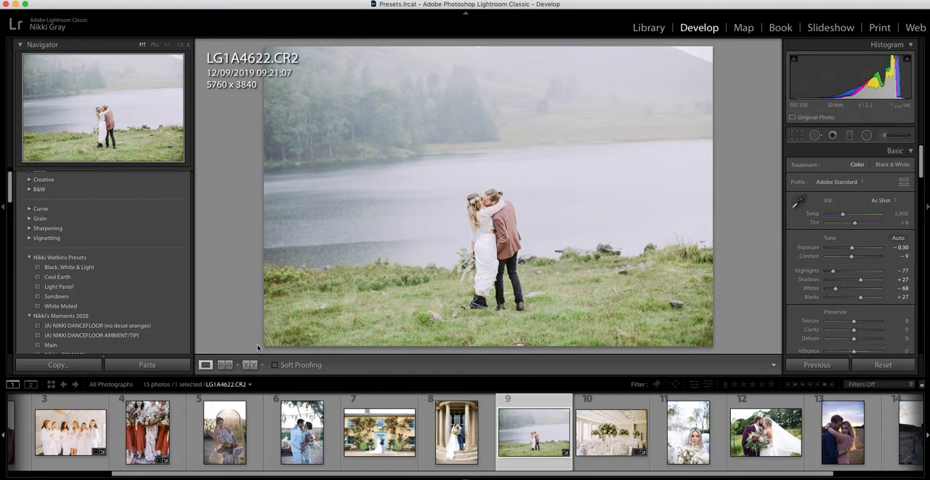
mouse_move(474, 288)
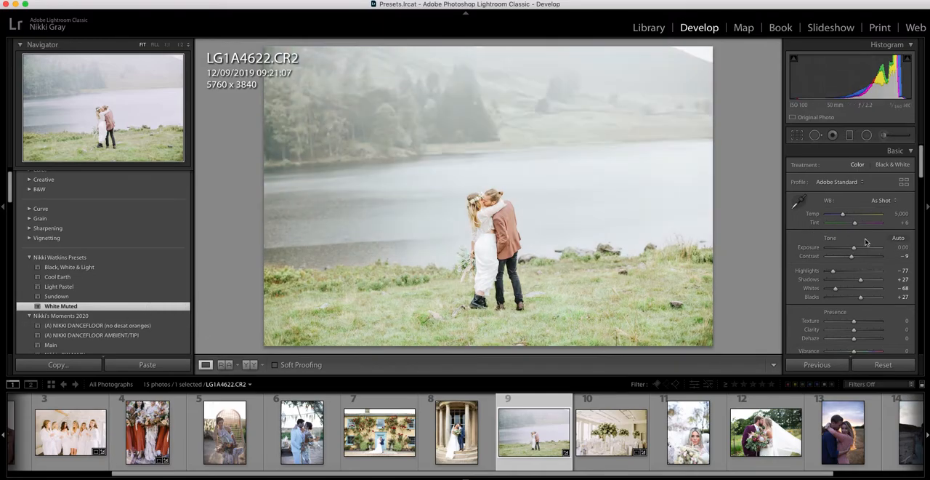
left_click_drag(855, 247, 850, 247)
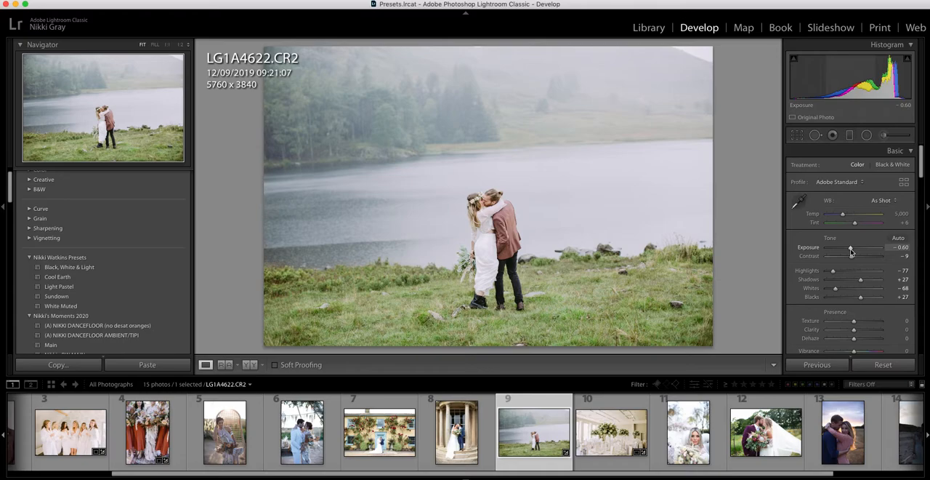
mouse_move(840, 295)
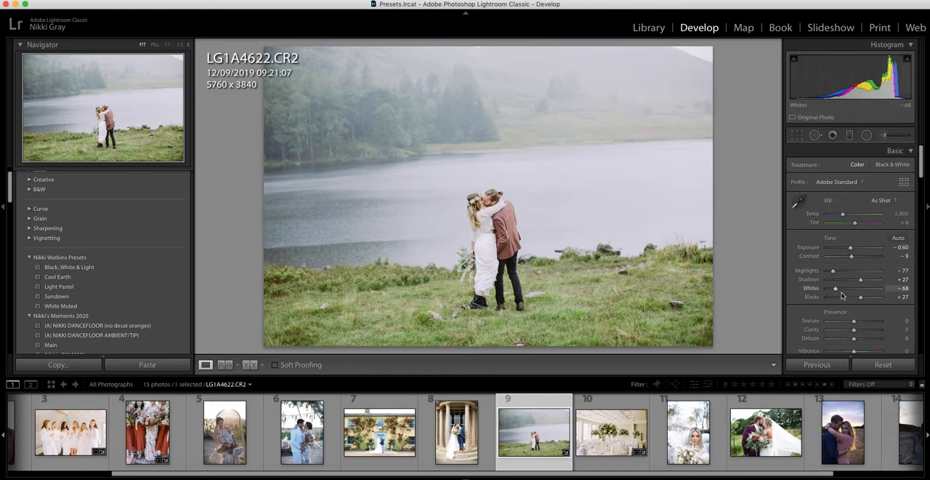
left_click_drag(858, 288, 872, 287)
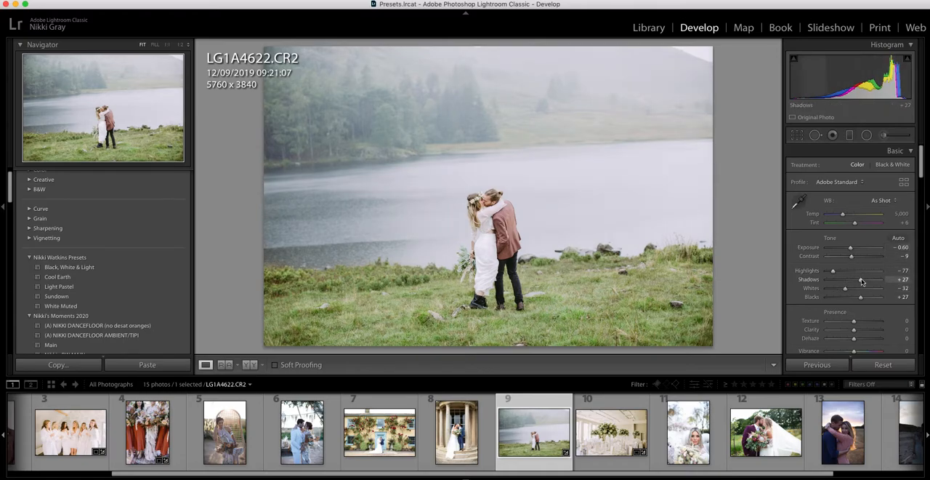
left_click_drag(860, 279, 855, 279)
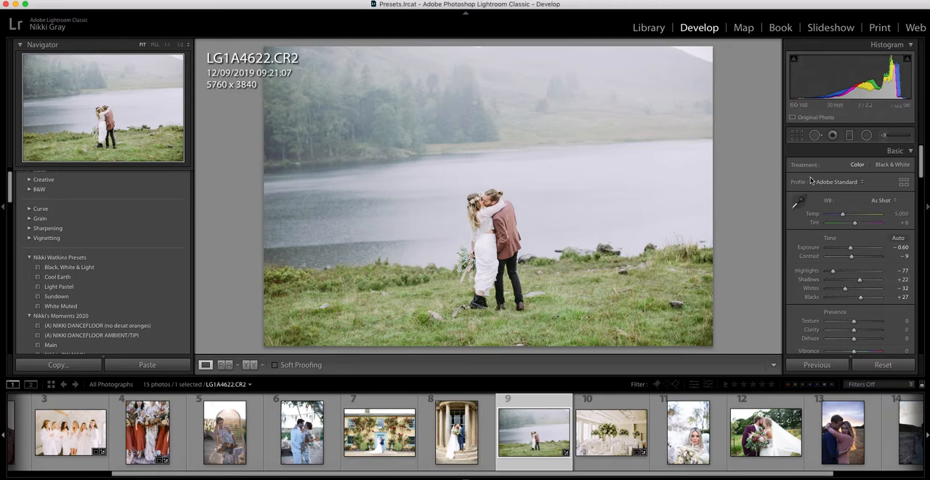
left_click(796, 133)
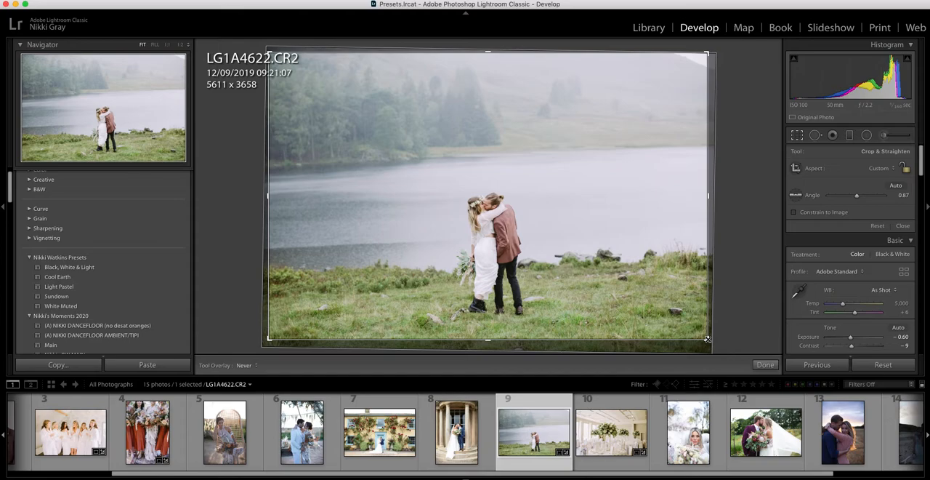
left_click(764, 363)
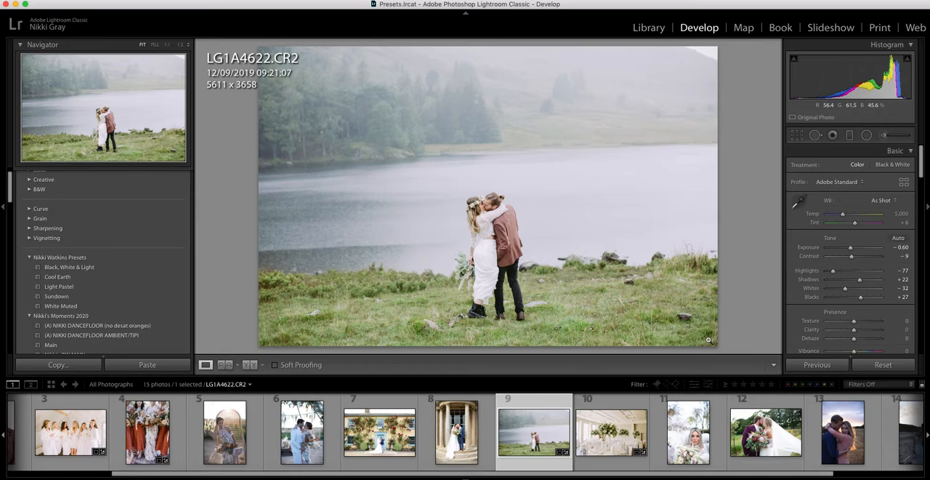
mouse_move(535, 281)
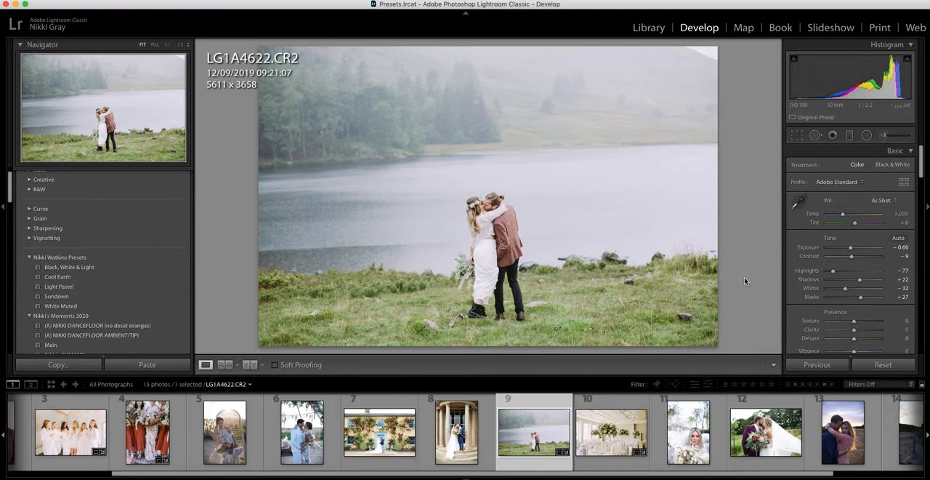
- Raise contrast, reshape the tone curve's highlights, lights and darks, and finalize the crop
left_click(895, 151)
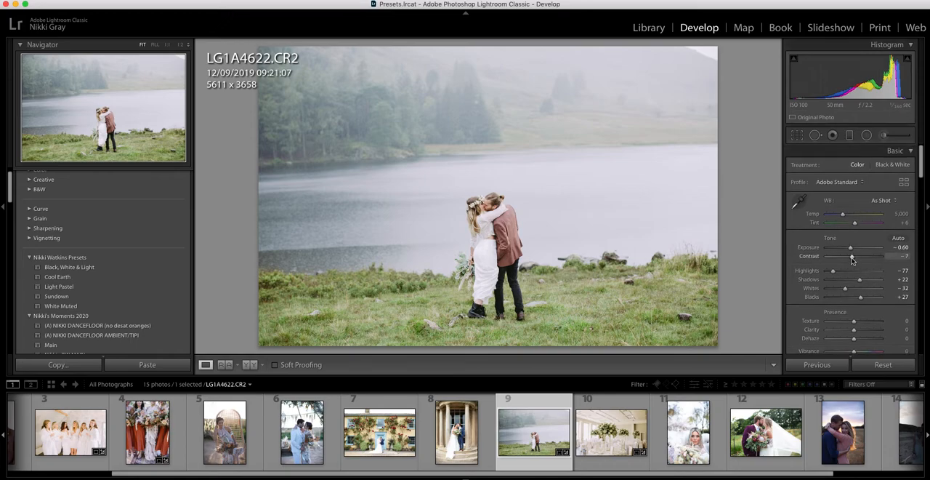
left_click_drag(852, 255, 872, 256)
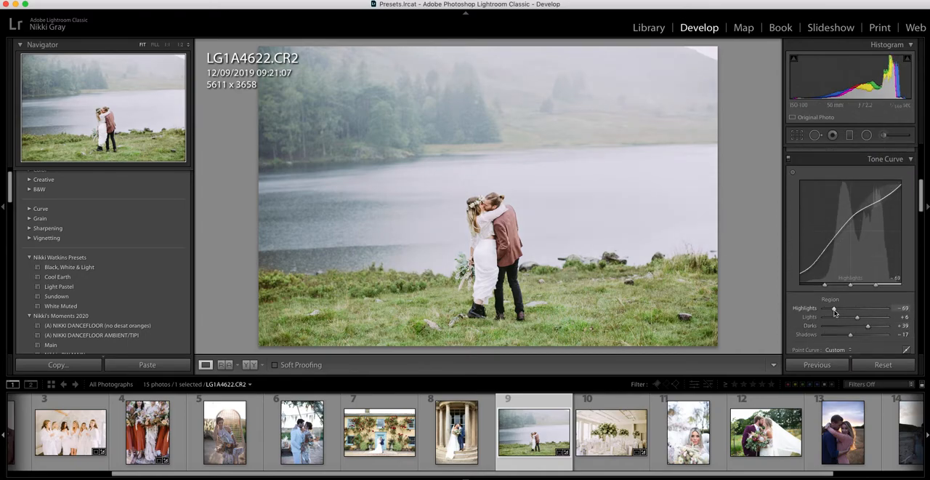
left_click_drag(836, 308, 828, 308)
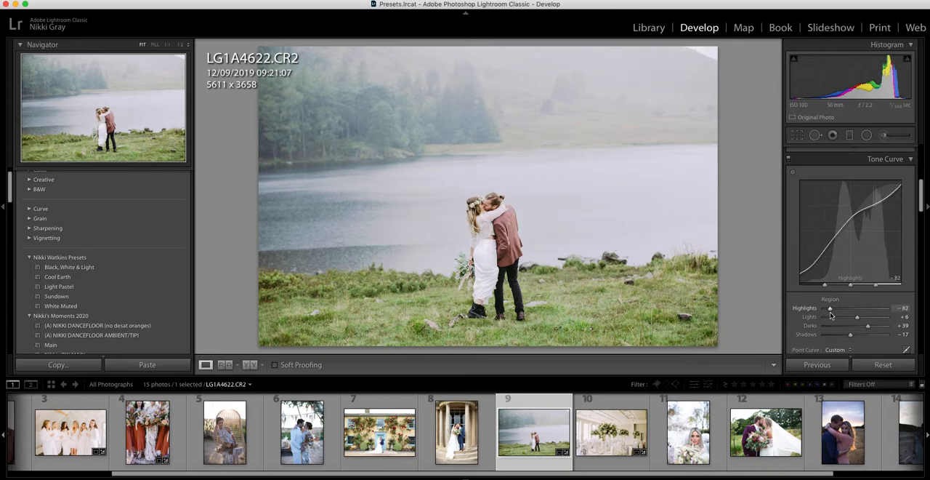
left_click_drag(857, 316, 869, 317)
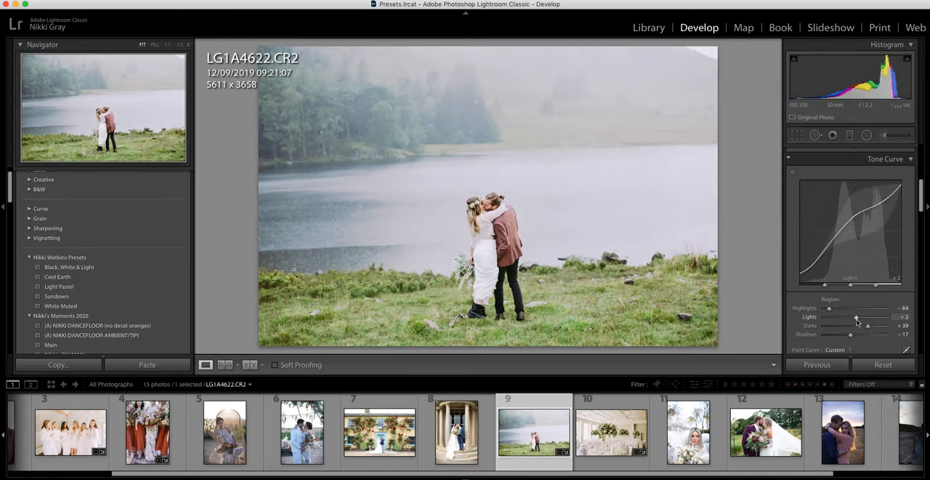
left_click_drag(872, 317, 857, 317)
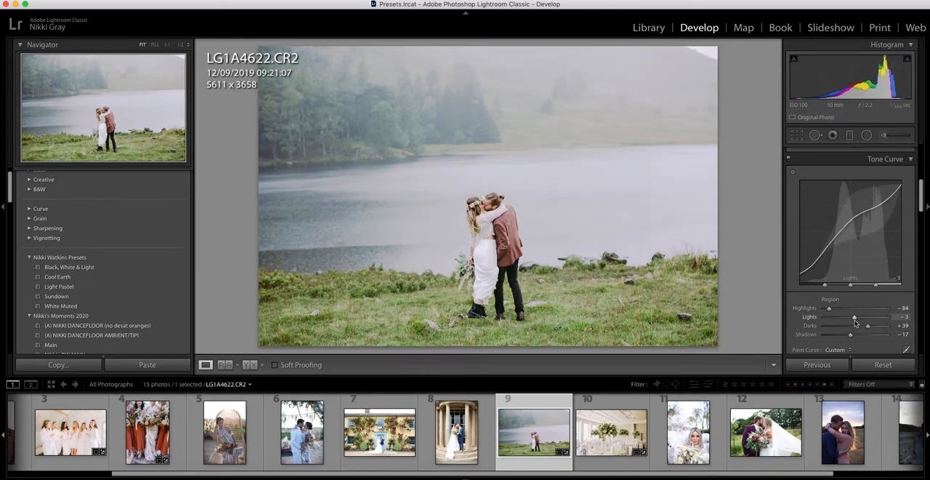
left_click(796, 135)
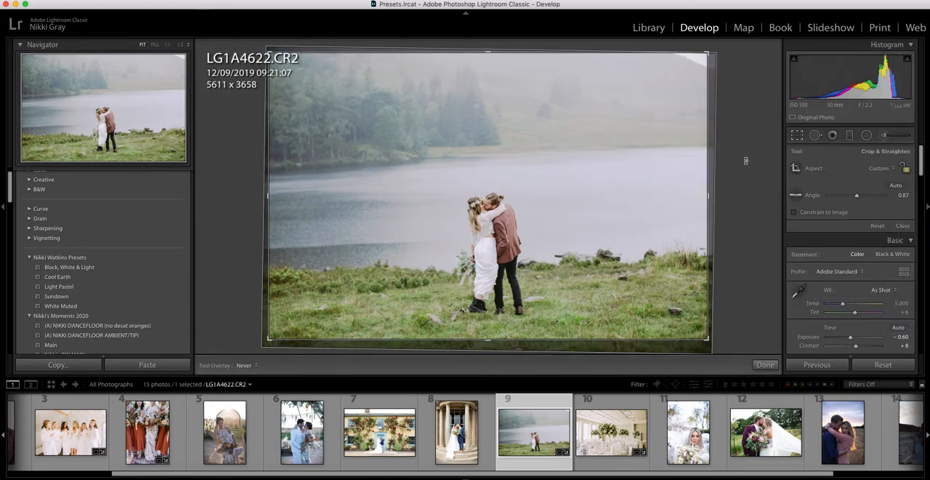
left_click(765, 363)
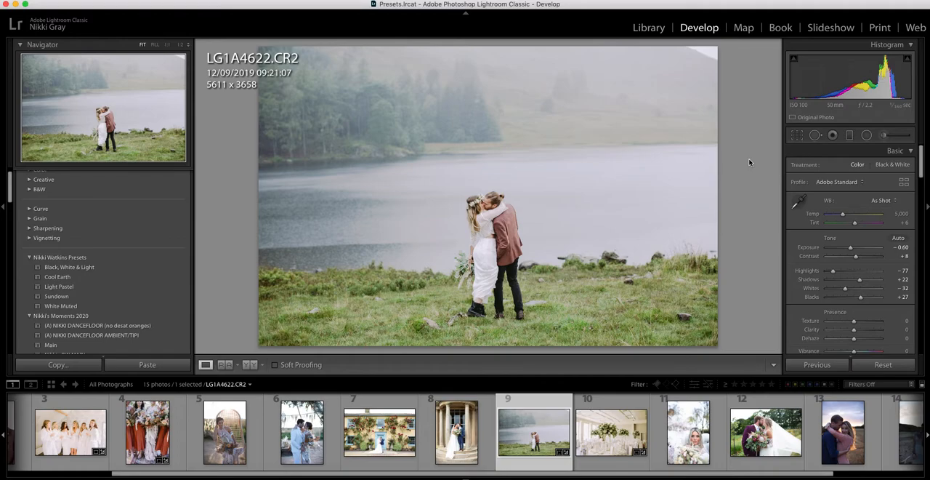
mouse_move(544, 273)
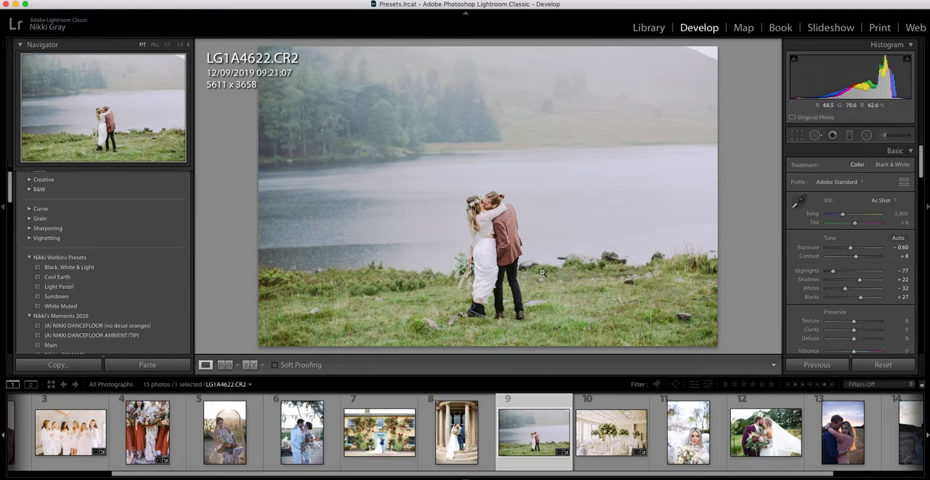
mouse_move(578, 320)
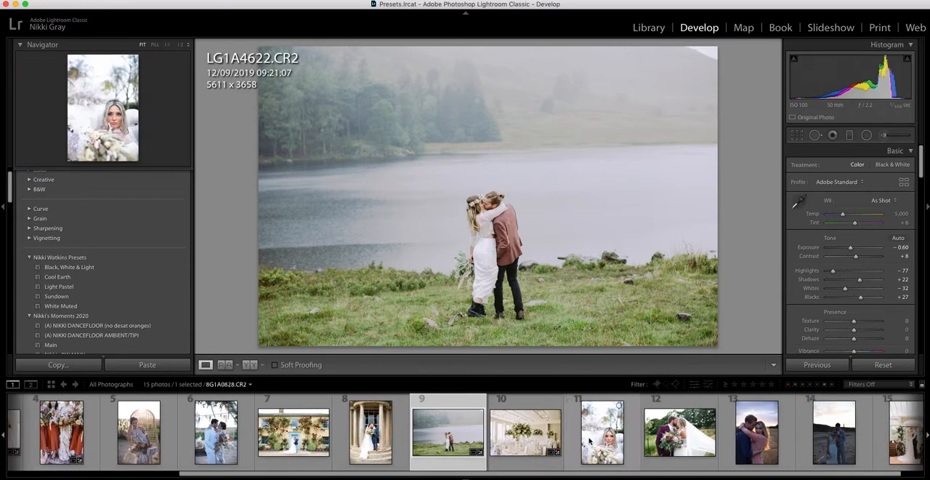
- Adjust the bride portrait's whites and blacks, then the invitation flat-lay's exposure
left_click(602, 433)
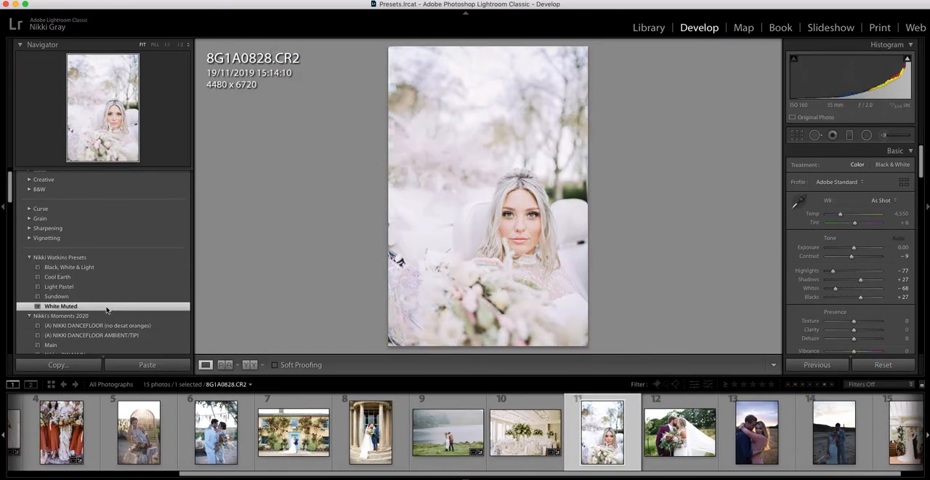
left_click_drag(855, 247, 852, 247)
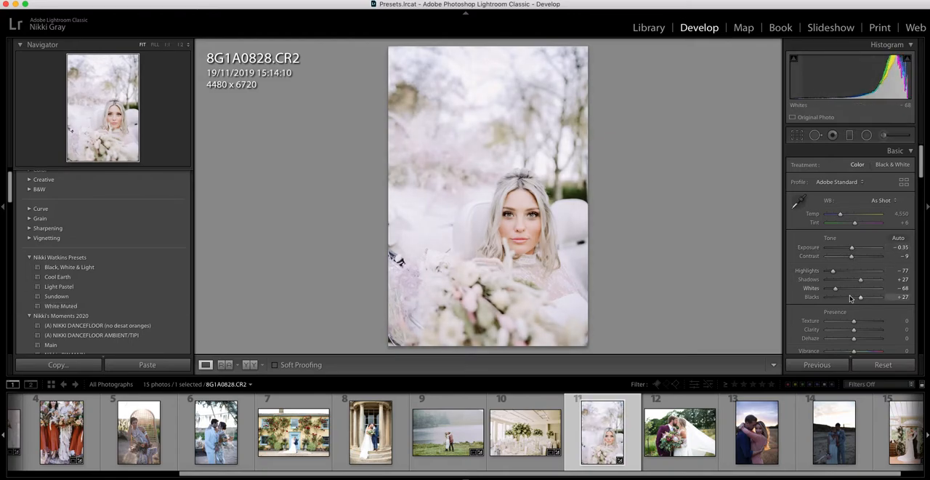
left_click_drag(836, 288, 846, 288)
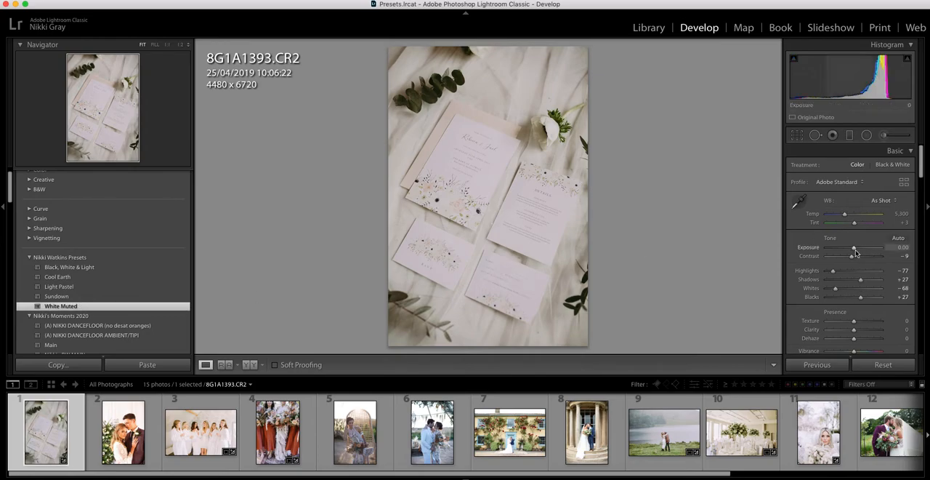
left_click_drag(854, 248, 861, 249)
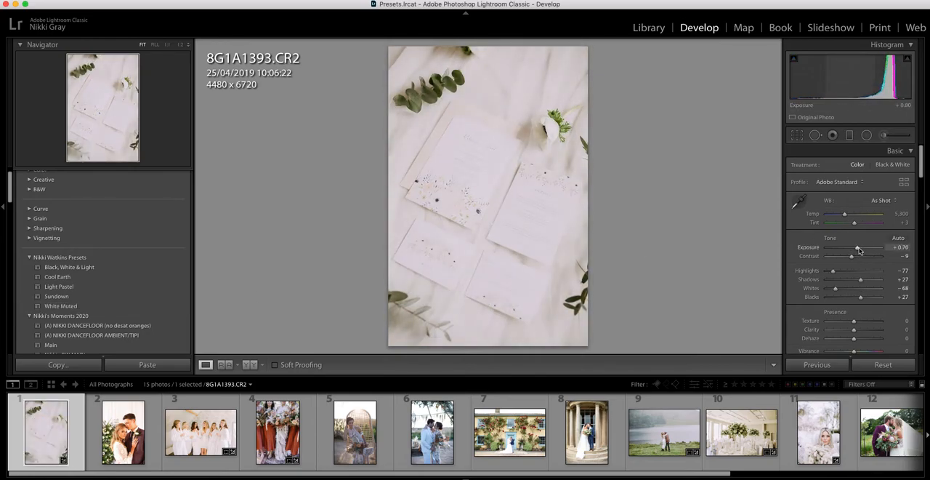
left_click_drag(860, 247, 856, 247)
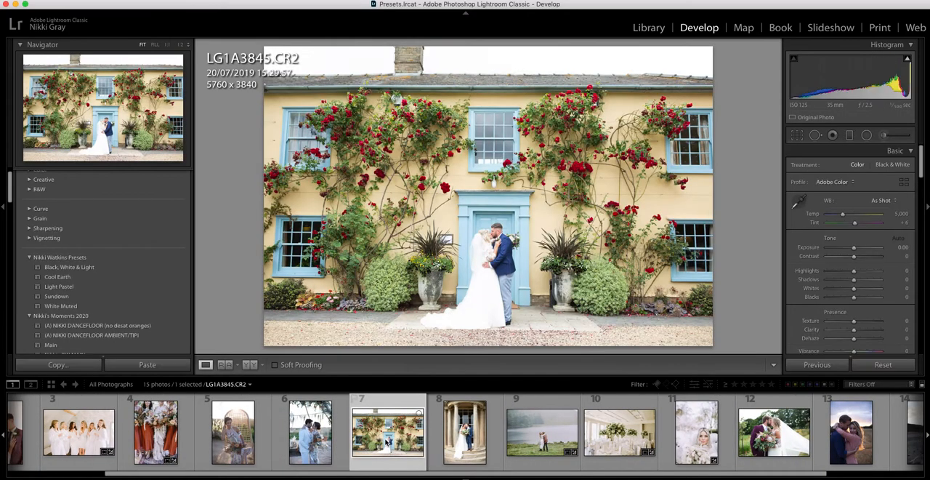
mouse_move(386, 442)
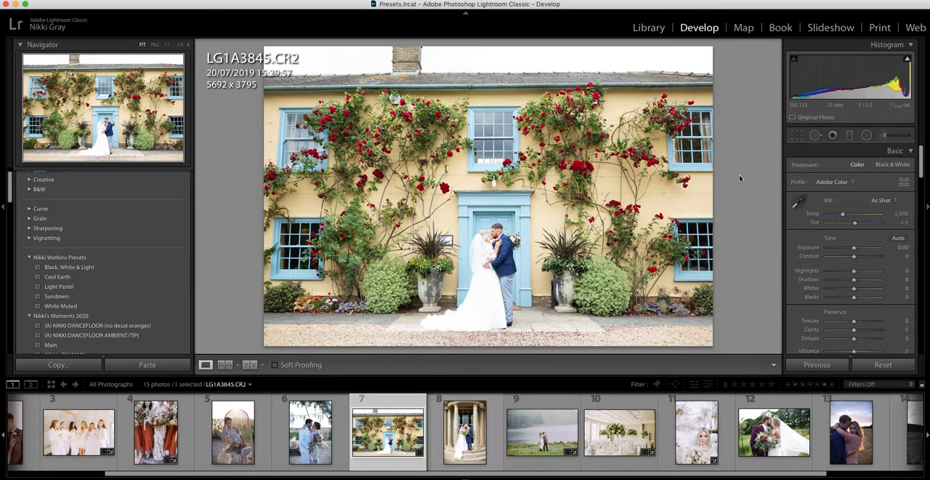
mouse_move(149, 299)
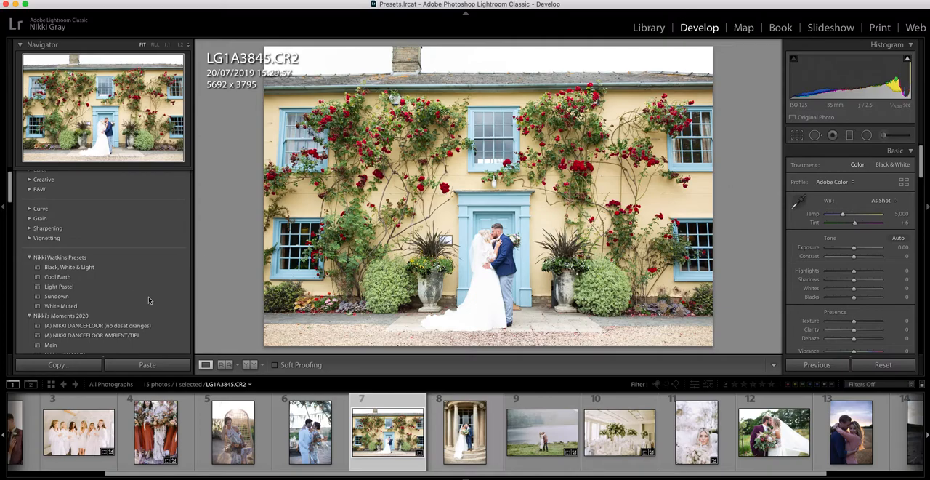
- Apply White Muted to the house photo and fine-tune its exposure, whites and tones
left_click(61, 303)
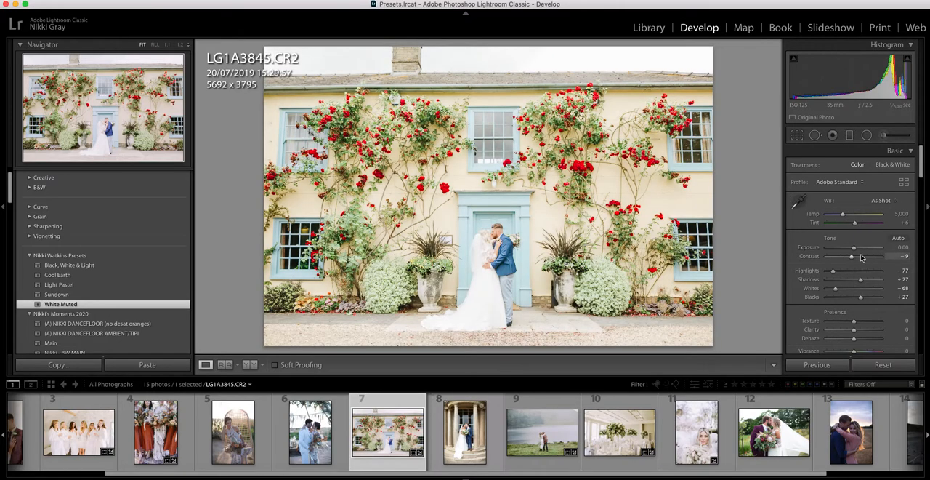
left_click_drag(856, 247, 852, 247)
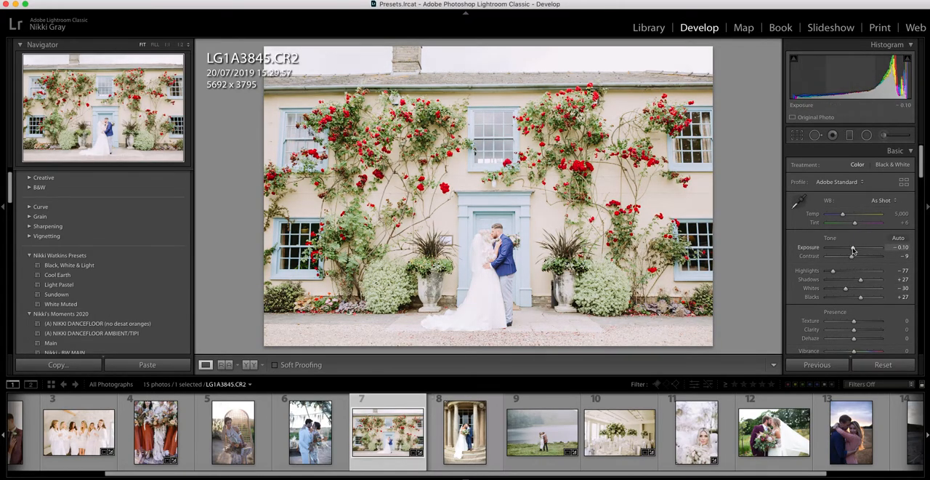
left_click_drag(857, 248, 852, 247)
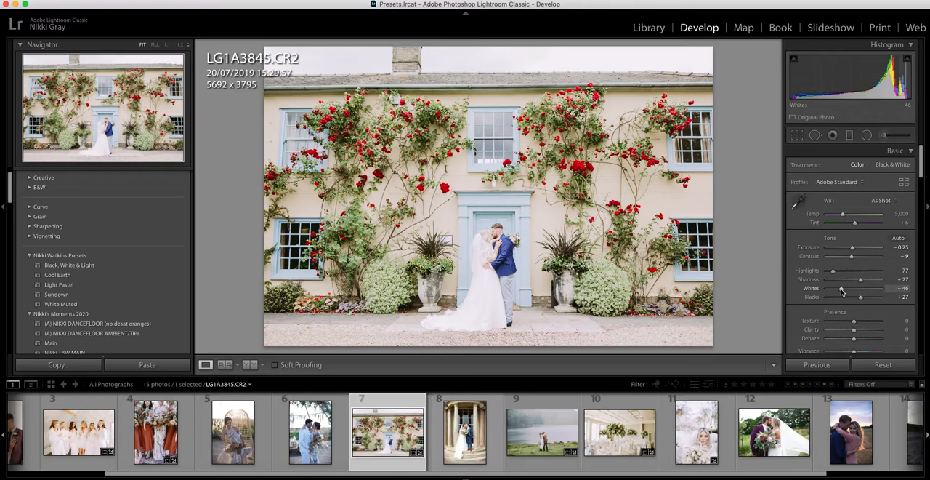
left_click_drag(852, 247, 848, 247)
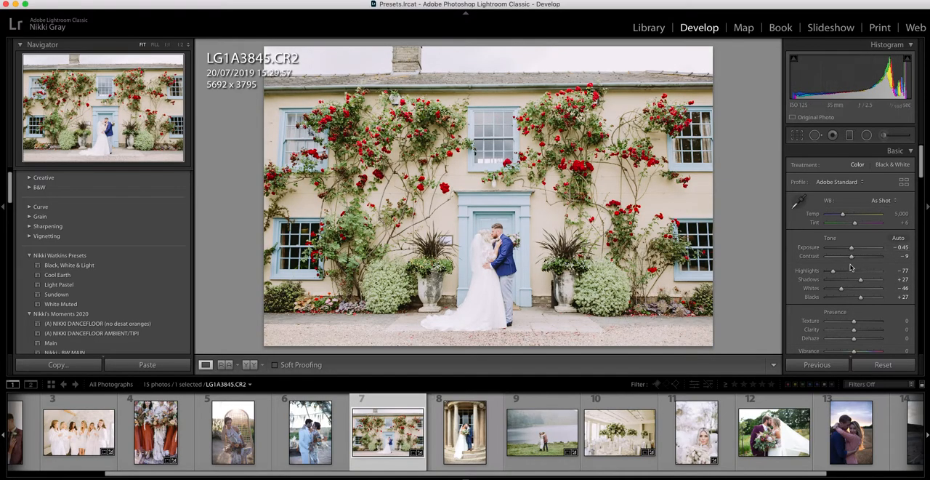
left_click_drag(842, 255, 856, 255)
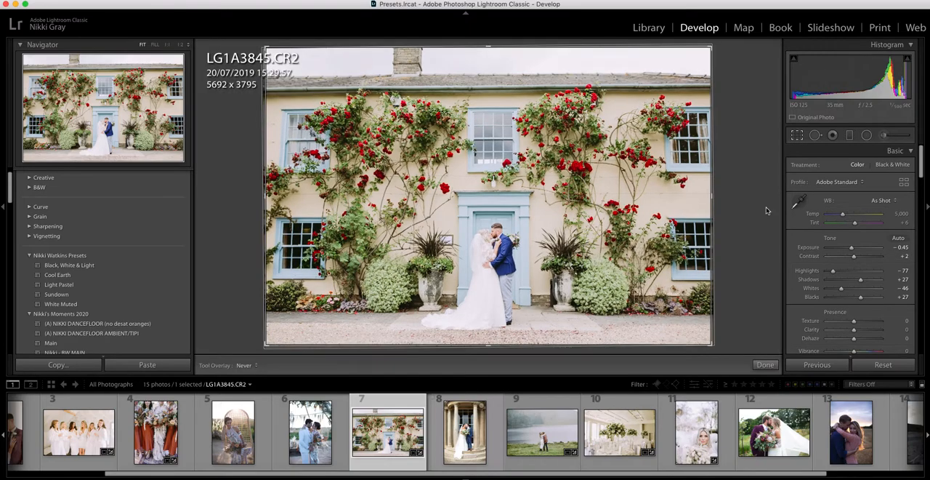
- Crop the house photo, compare it with the original, then finalize the crop
left_click(796, 135)
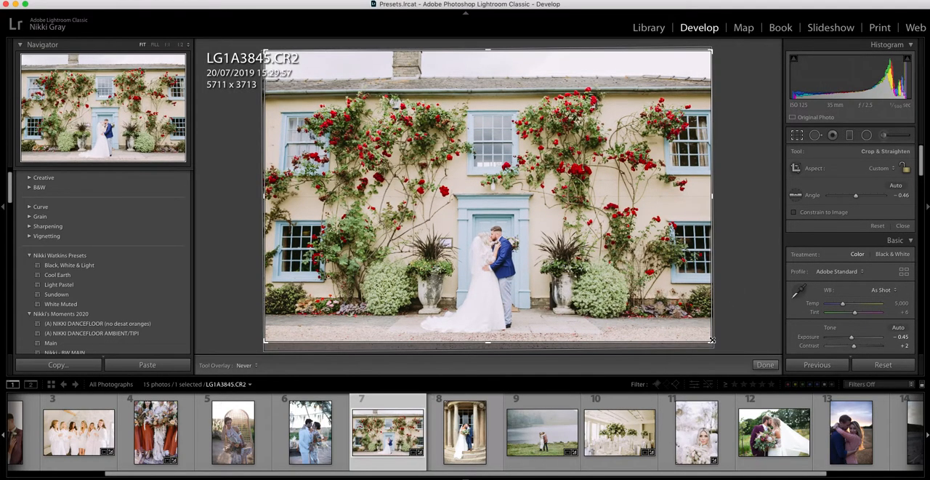
left_click(765, 363)
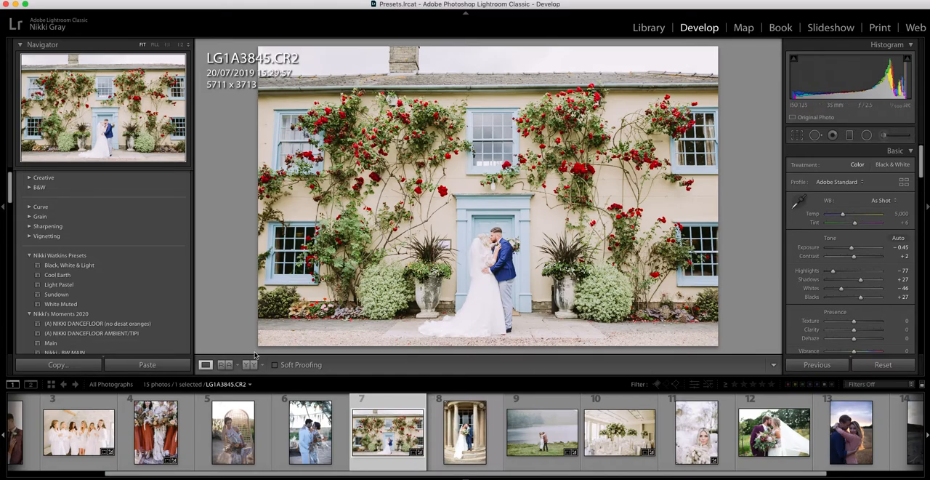
left_click(250, 363)
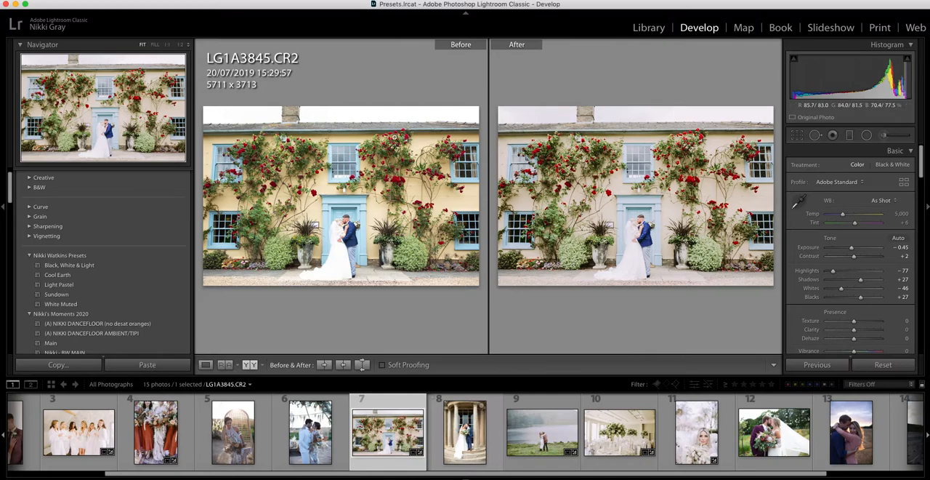
mouse_move(594, 272)
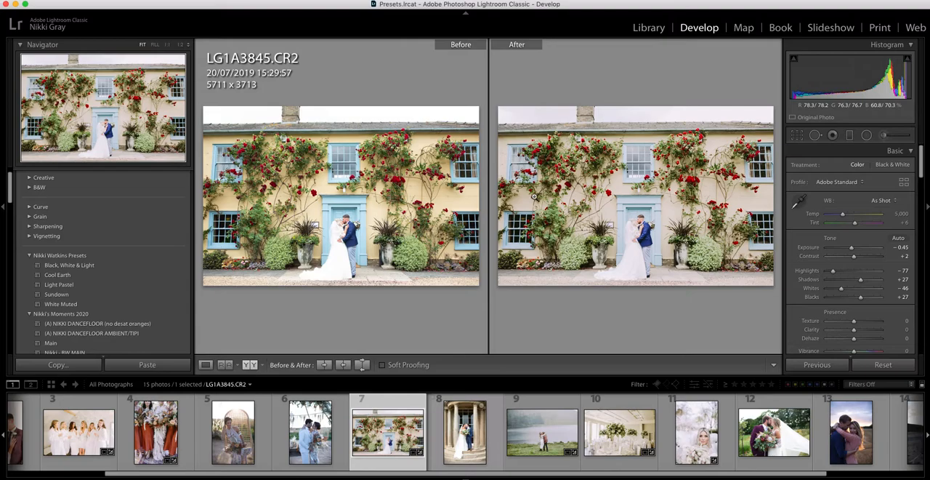
mouse_move(741, 196)
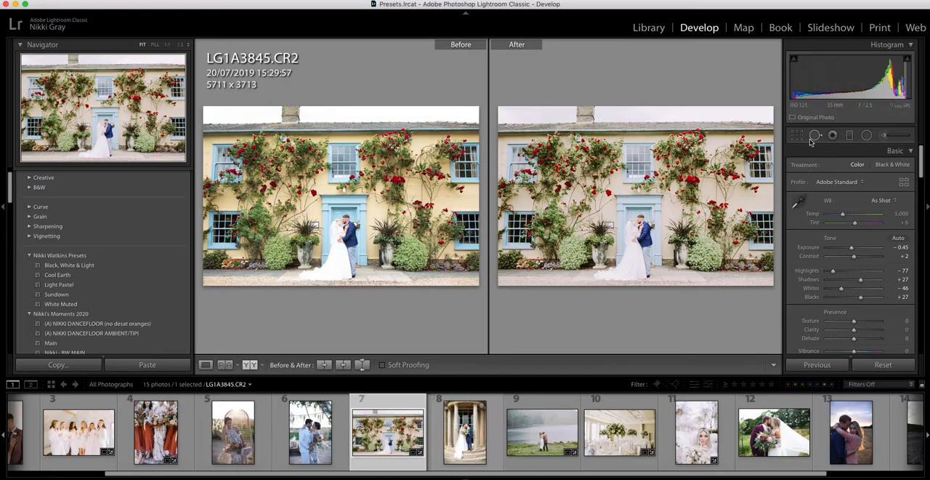
left_click(796, 135)
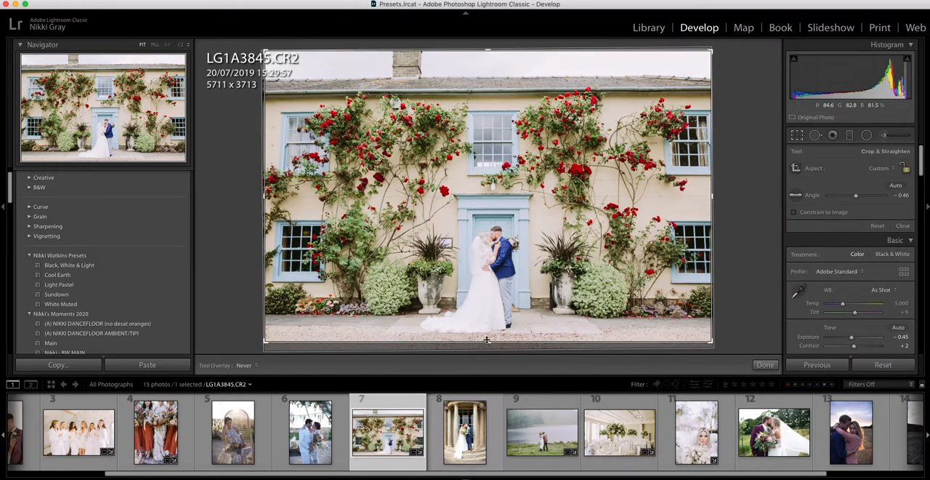
left_click(765, 364)
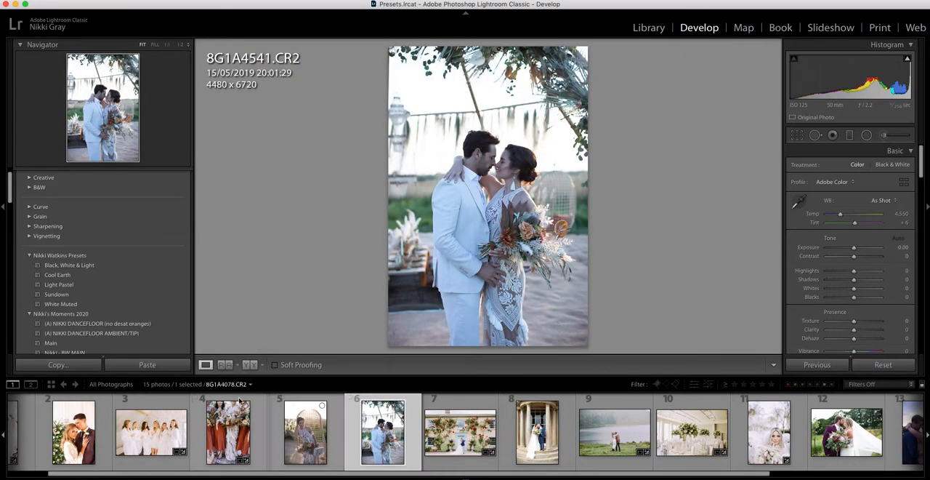
- Apply White Muted to the embracing couple portrait and reopen the reception tables photo
left_click(61, 304)
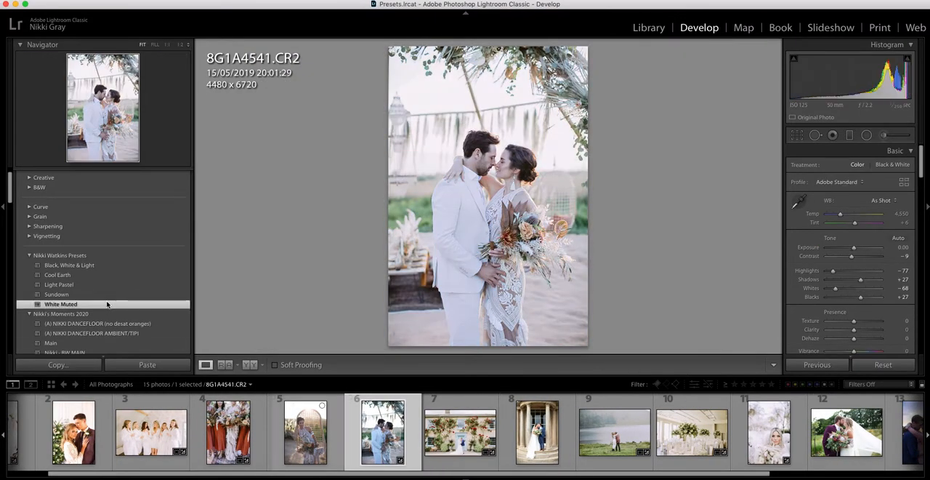
mouse_move(471, 120)
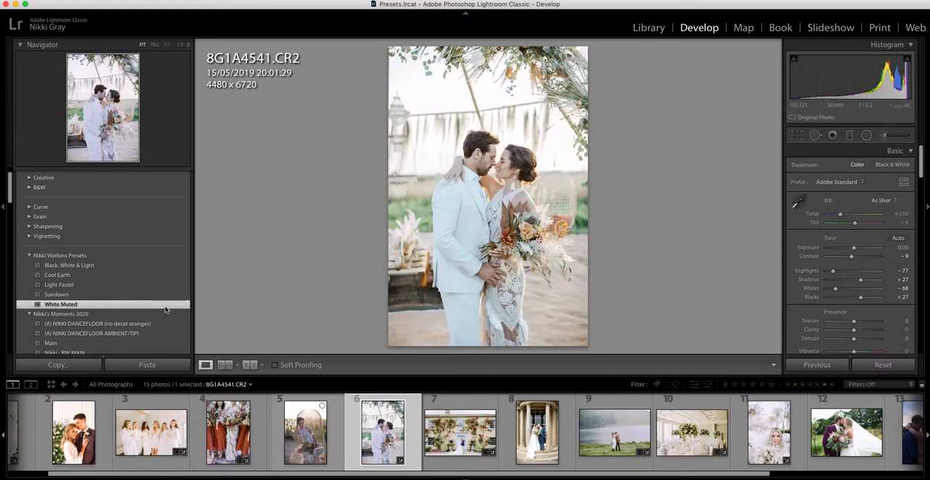
left_click(692, 430)
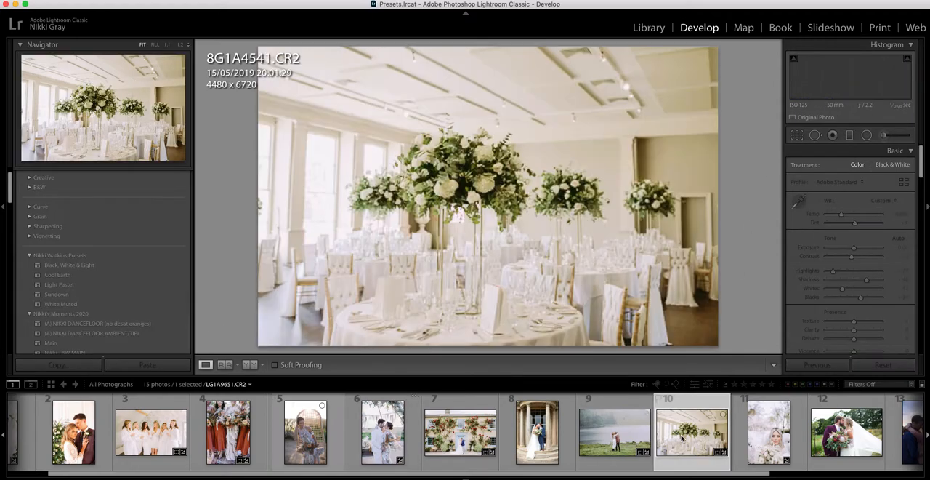